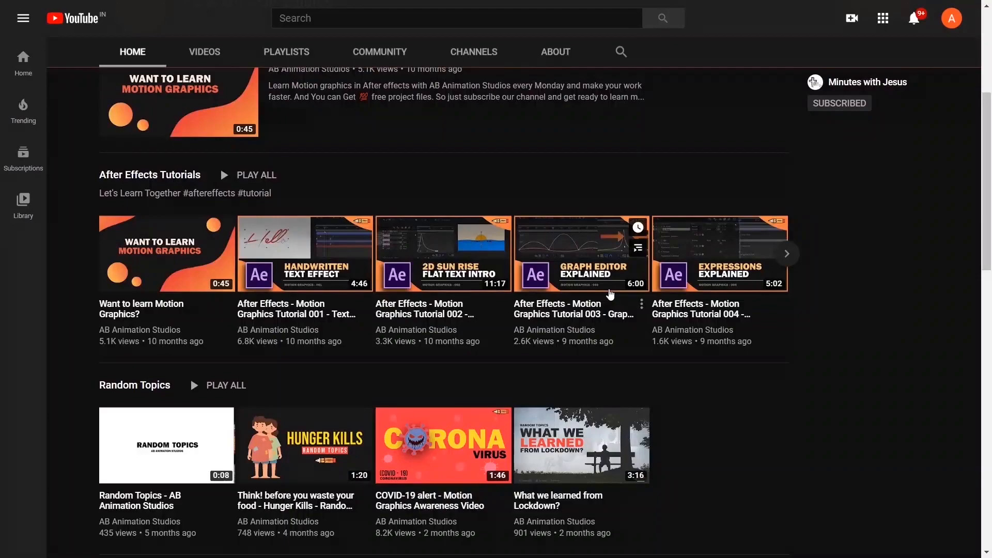
Subscribe to the AB Animation Studios channel from its channel page.
scroll(up, 3)
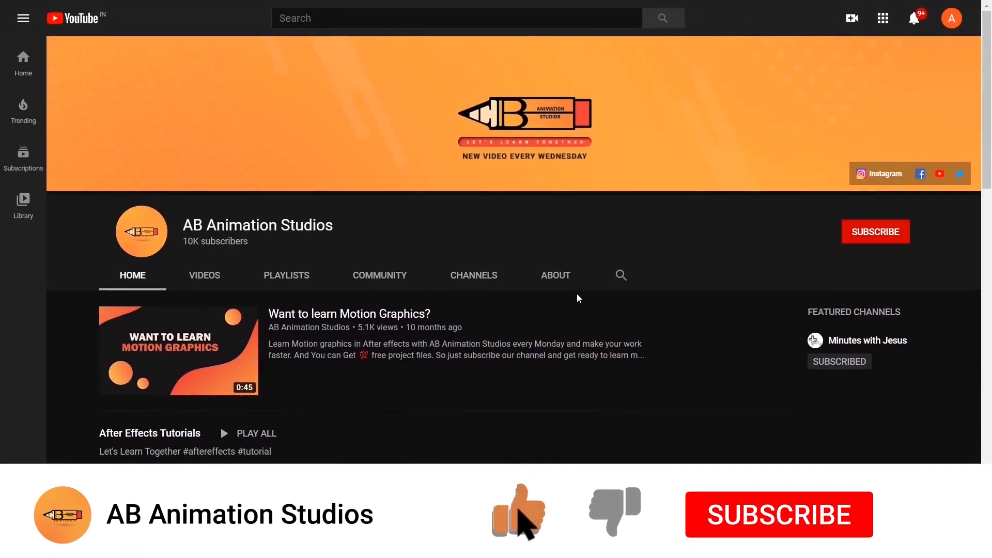
click(875, 231)
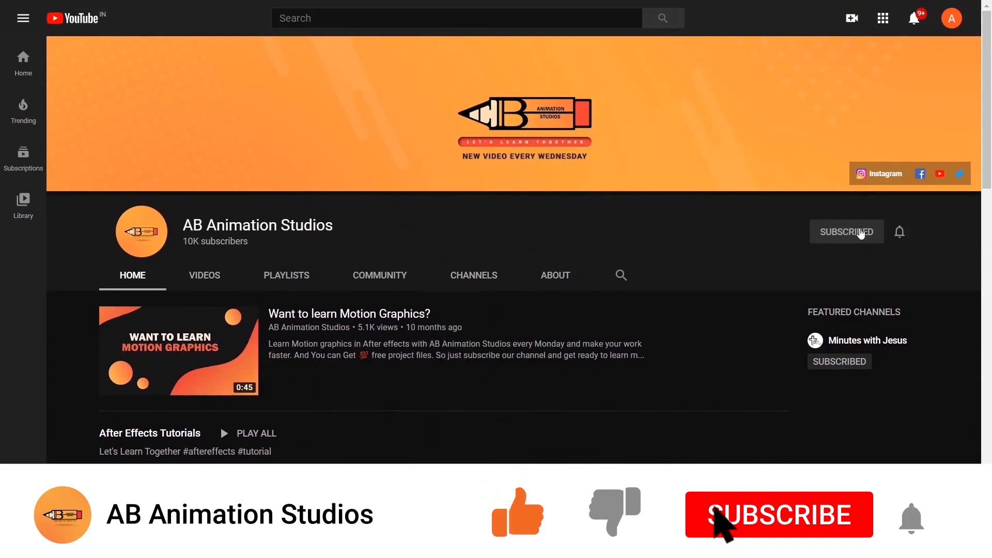
click(899, 231)
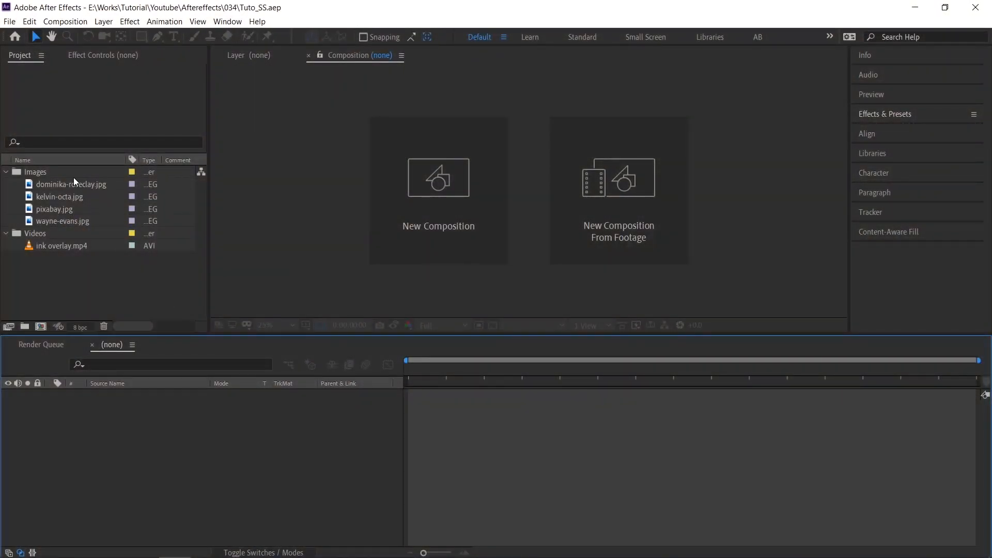
mouse_move(62, 248)
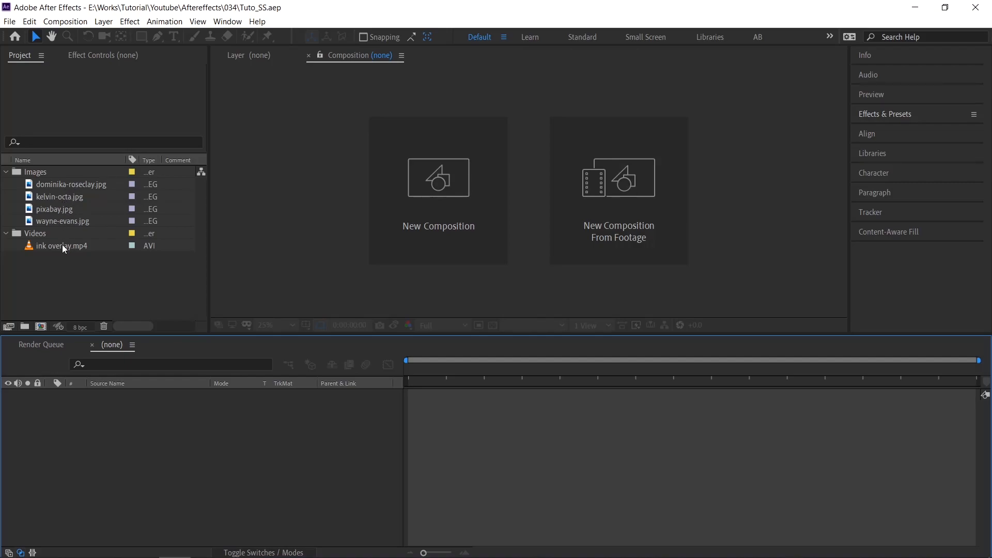
click(62, 245)
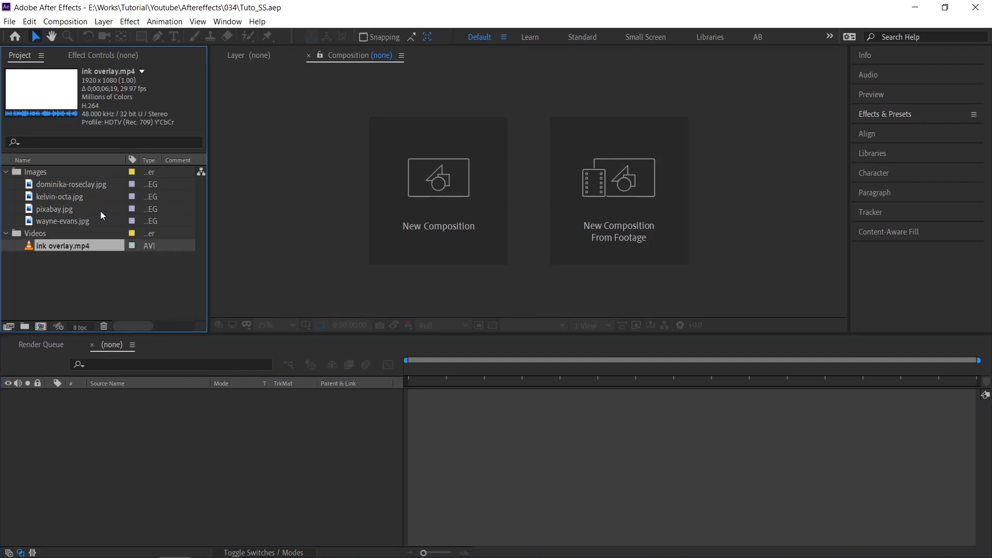
click(60, 196)
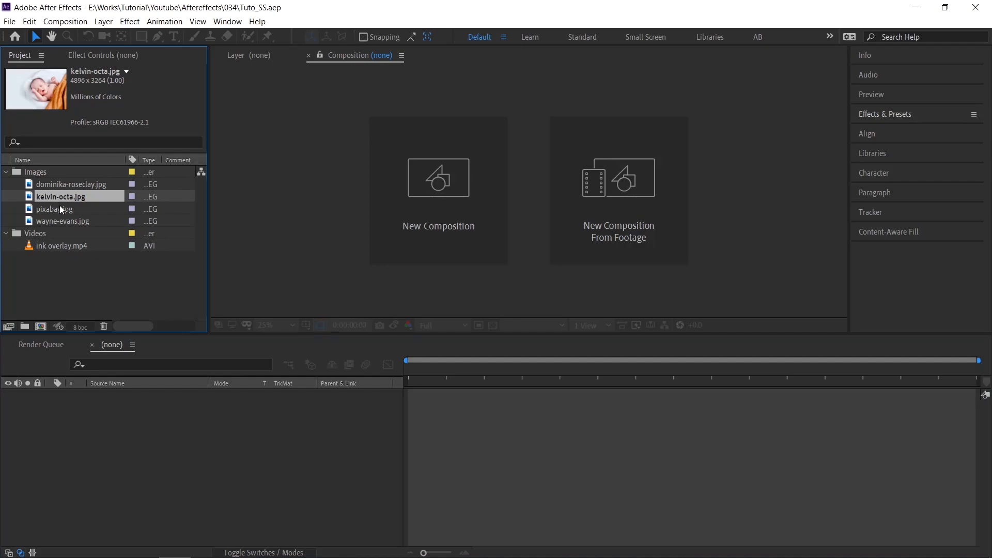
click(63, 245)
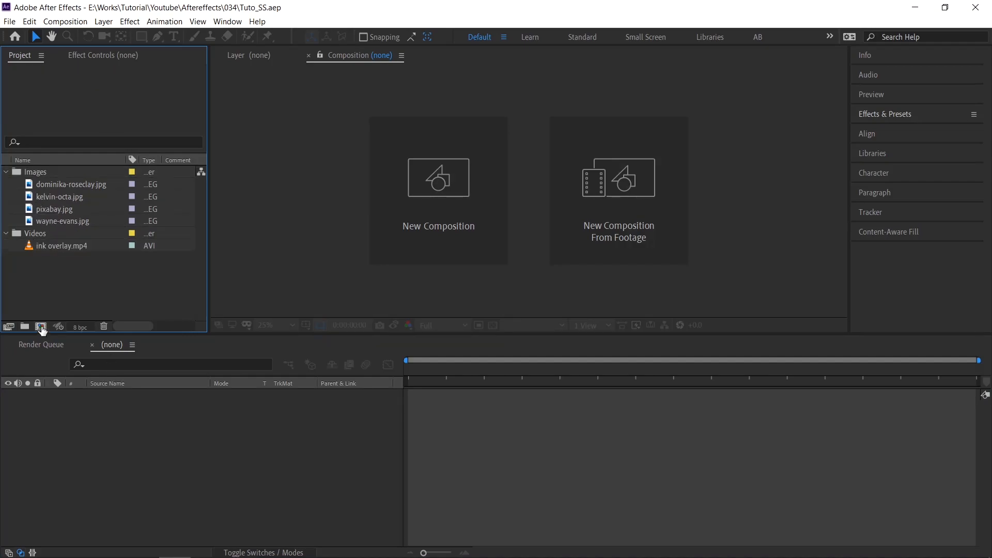
mouse_move(42, 326)
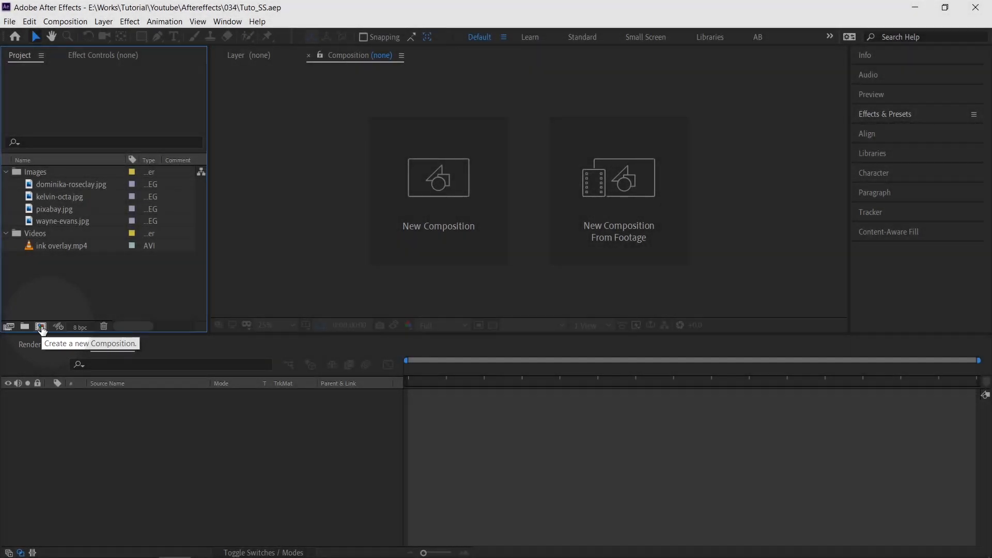
Create the 'Main' composition at 1920×1080, 25 fps, 20 seconds using the HDTV 1080 25 preset.
click(41, 327)
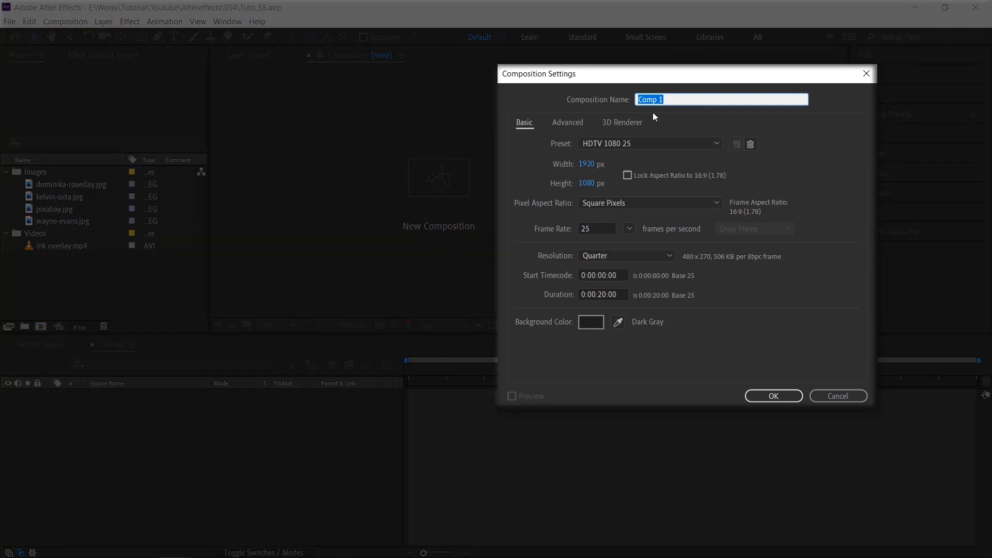
mouse_move(595, 229)
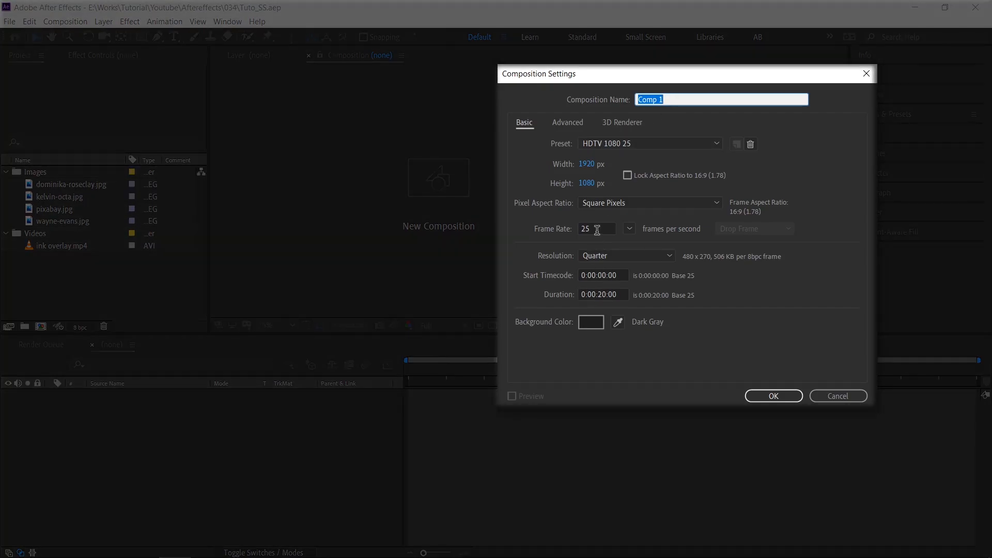
text(Main)
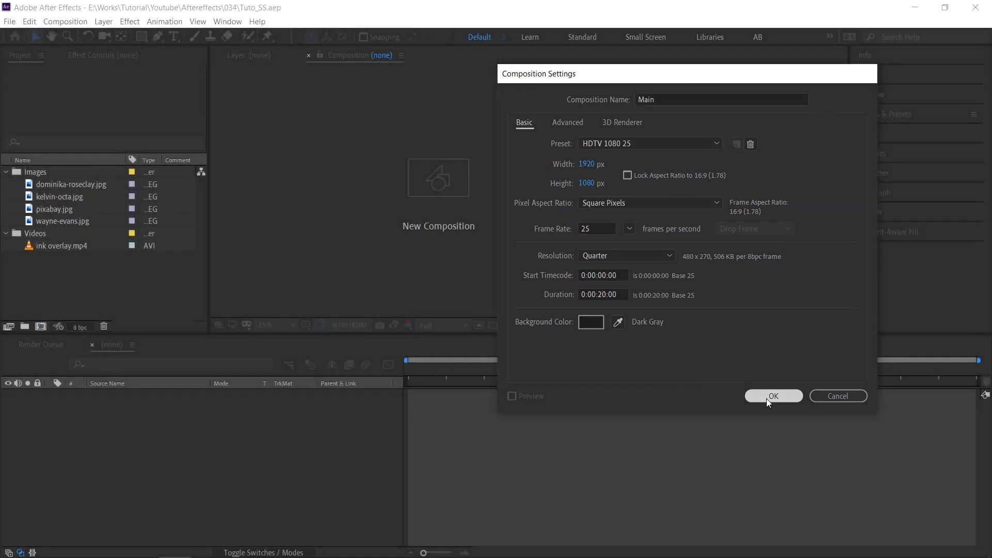
click(773, 395)
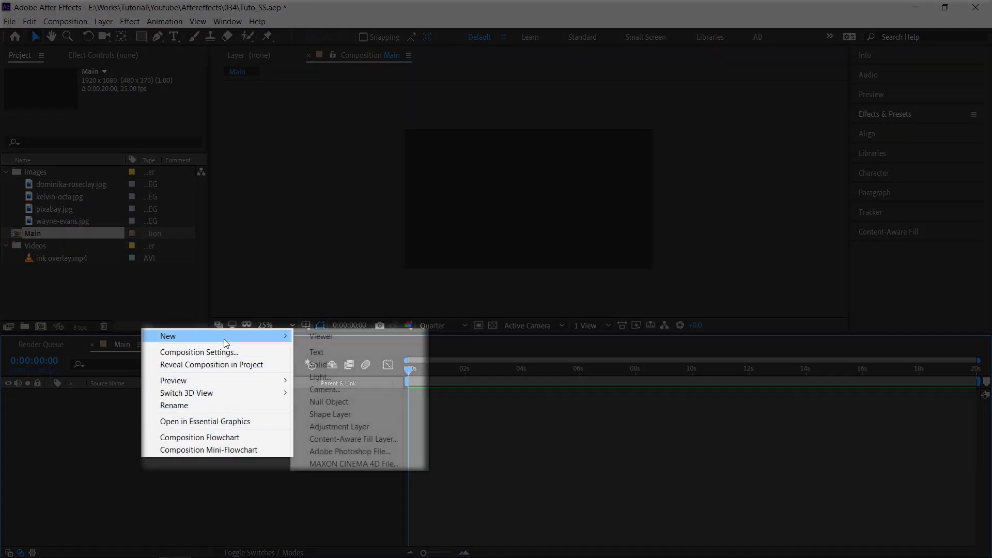
mouse_move(356, 377)
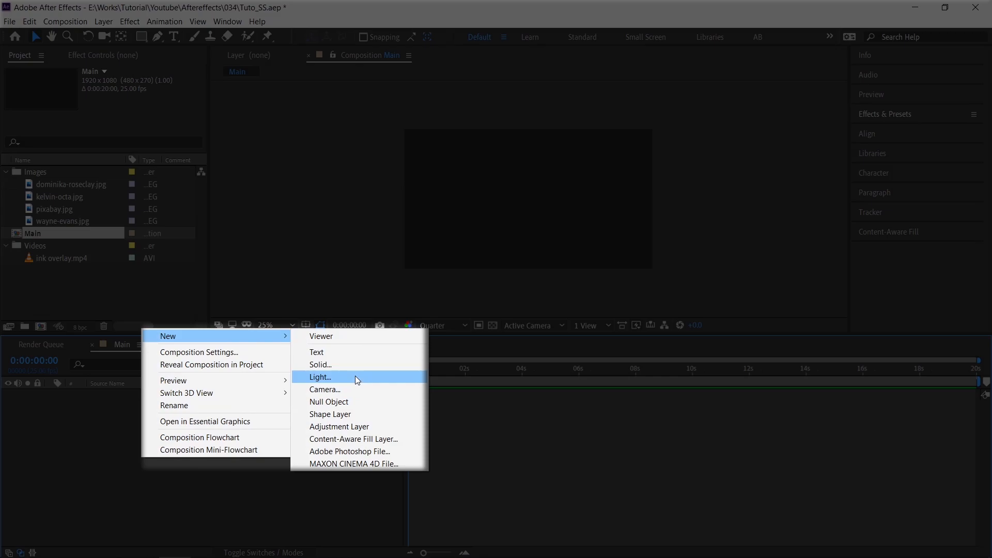
Add a 1920×1080 'Black Solid 1' layer to the Main composition.
click(319, 364)
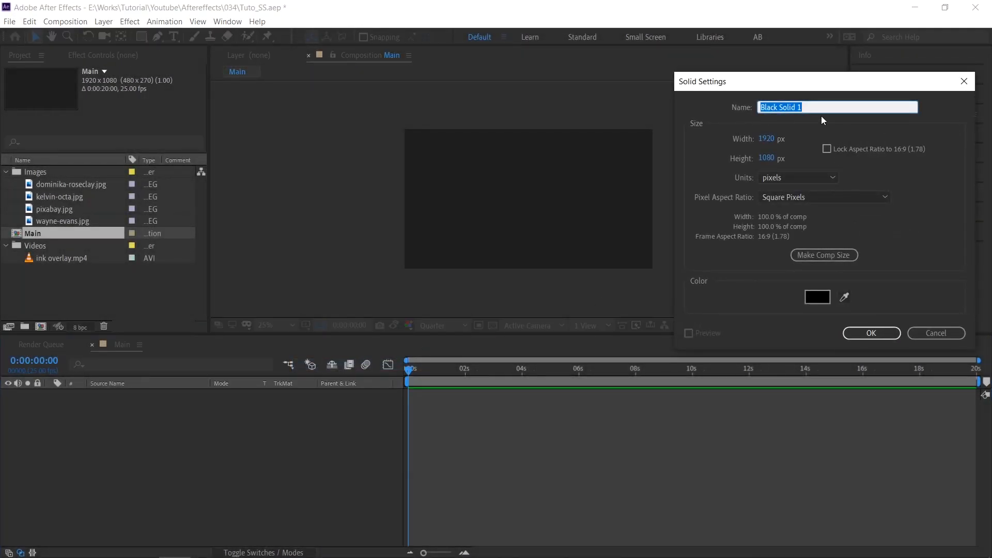
click(870, 333)
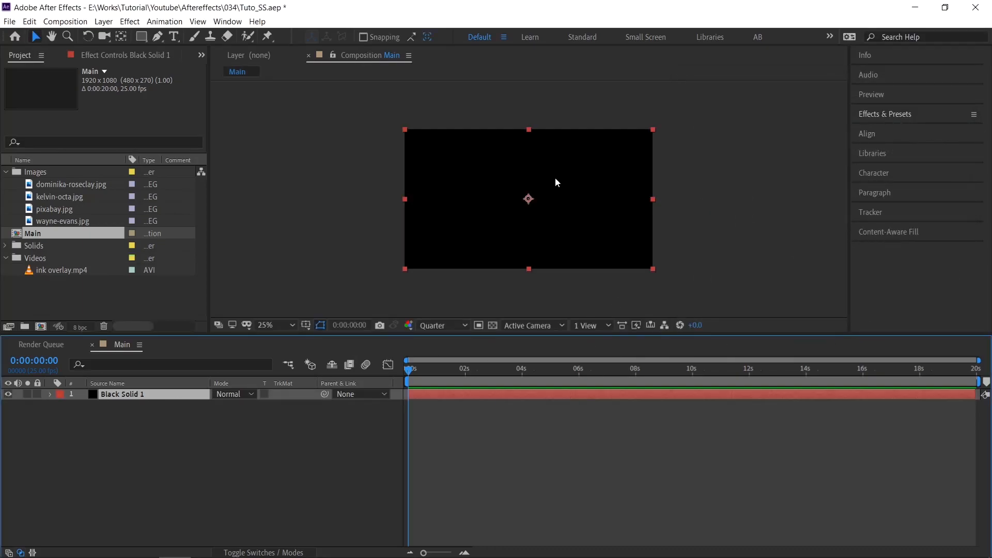
Pre-compose Black Solid 1 into a precomp named 'Image', leaving all attributes in Main.
right_click(122, 394)
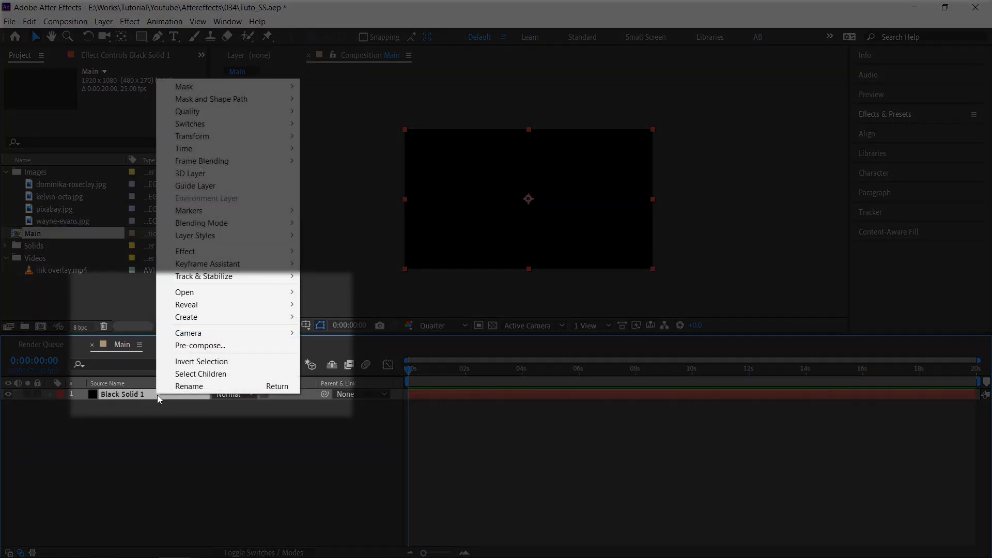
mouse_move(200, 345)
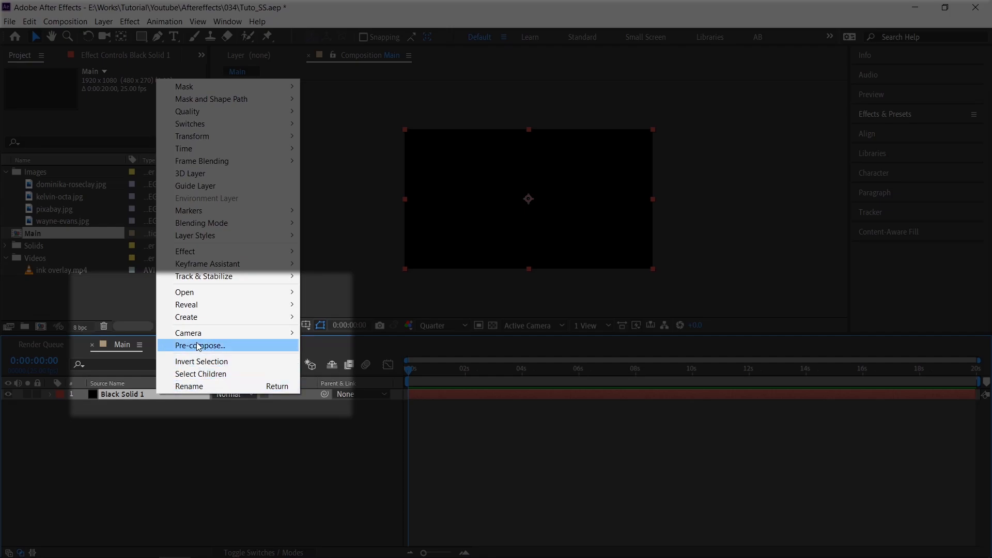
click(199, 345)
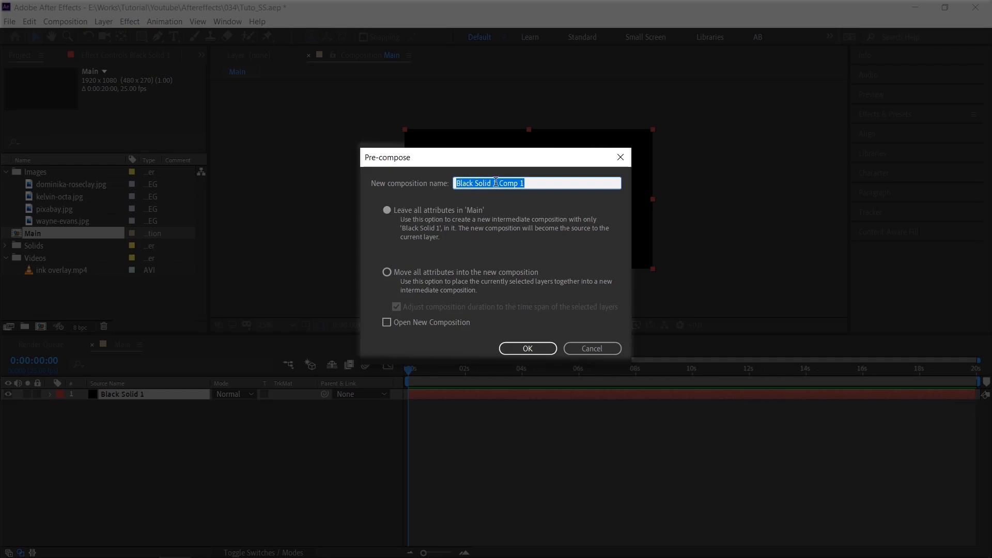
text(Image)
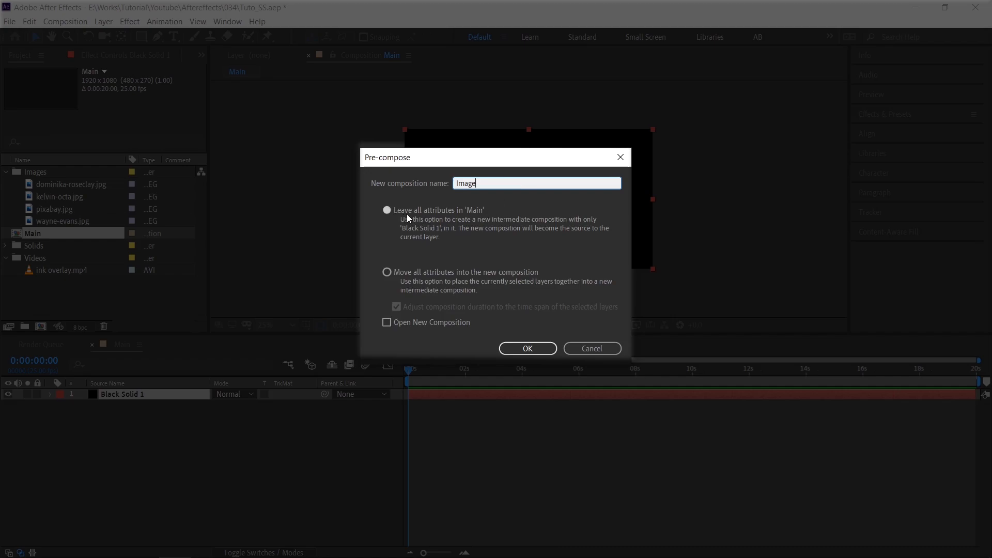
mouse_move(346, 304)
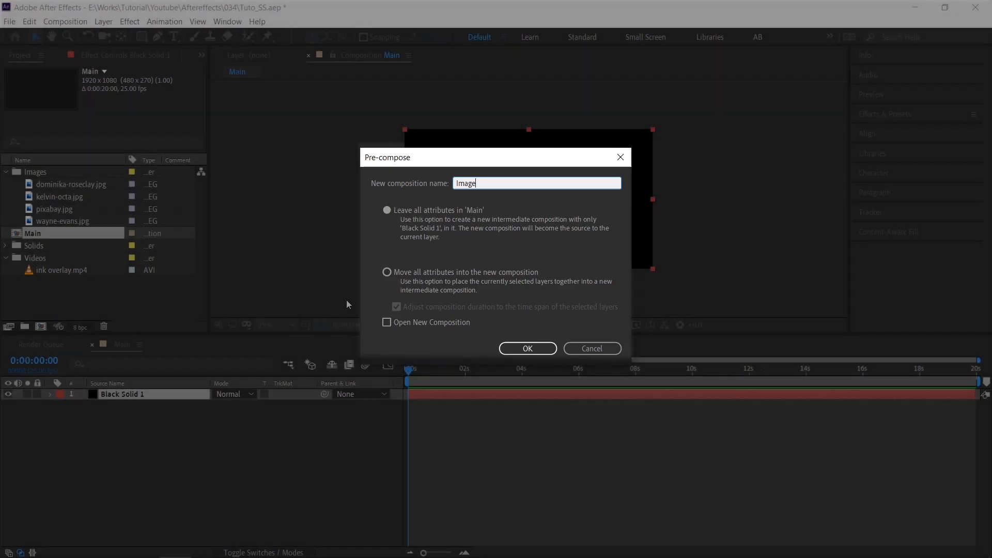
click(527, 347)
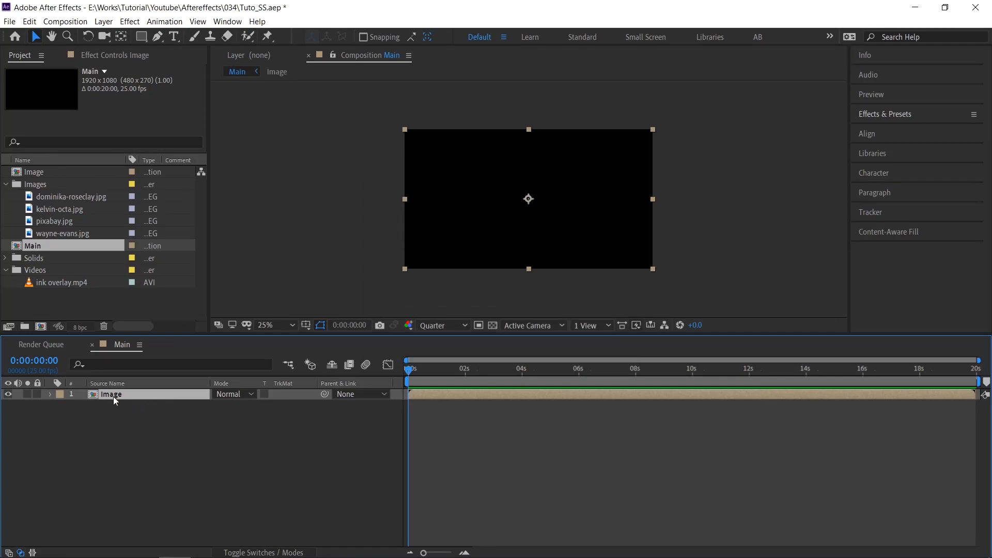
Fit the dominika-roseclay photo inside the Image precomp so Main shows the whole baby.
double_click(34, 171)
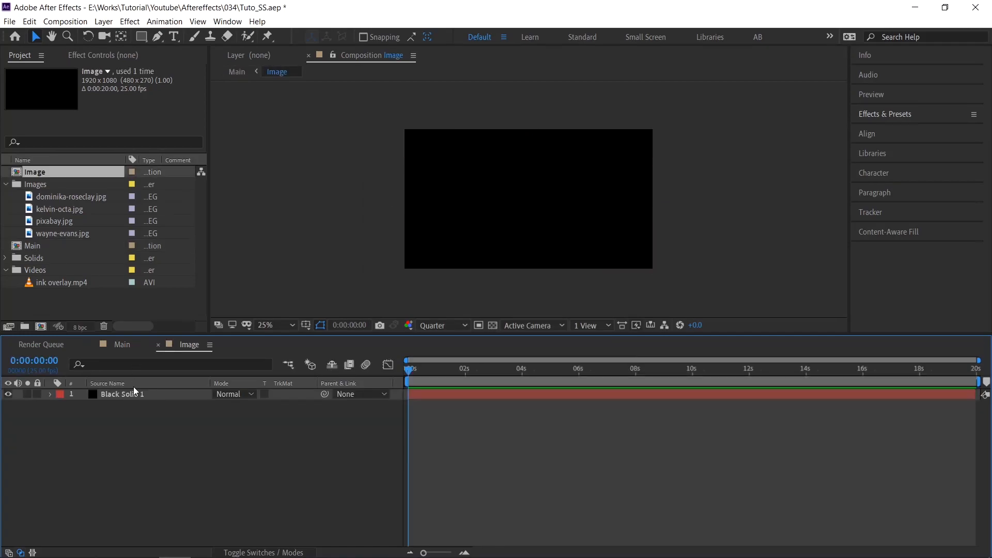
click(122, 394)
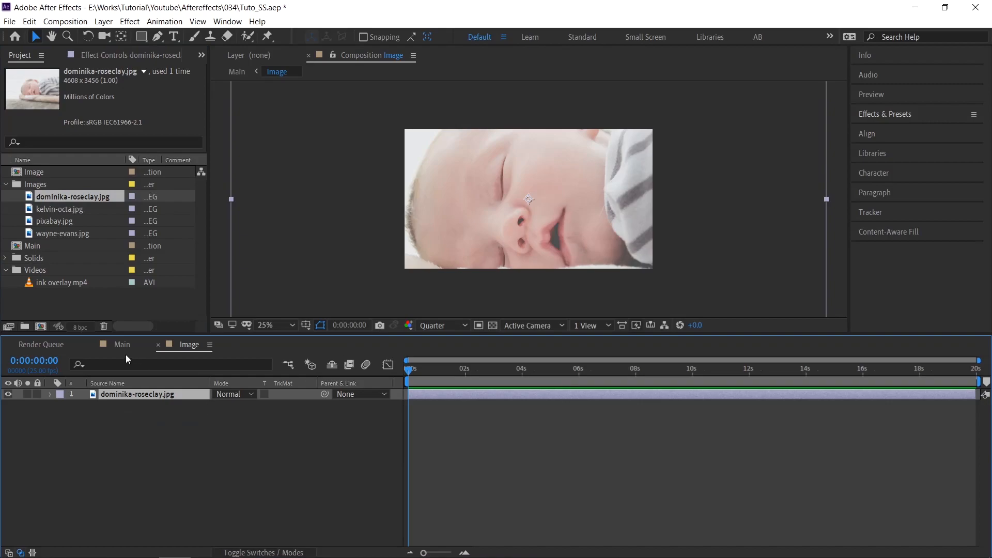
click(121, 344)
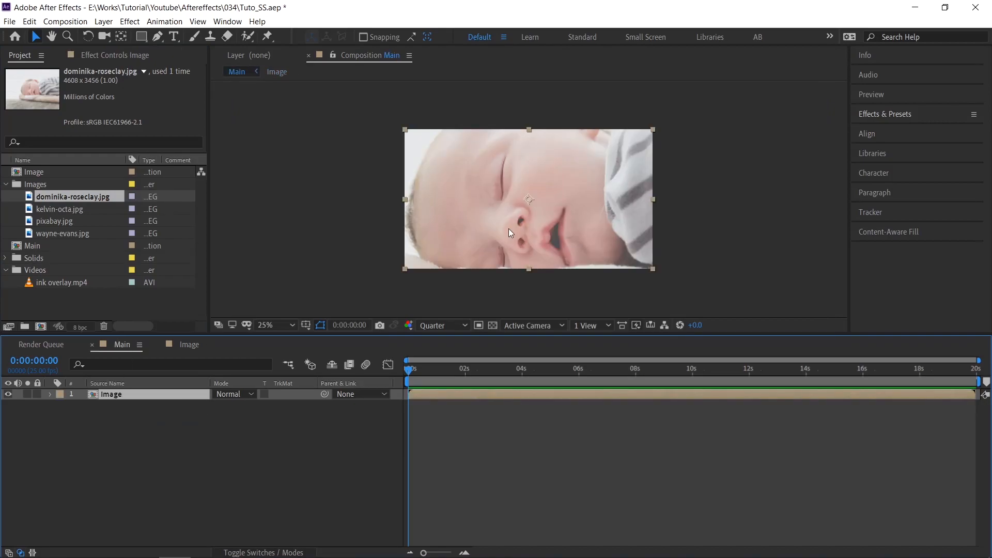
mouse_move(611, 212)
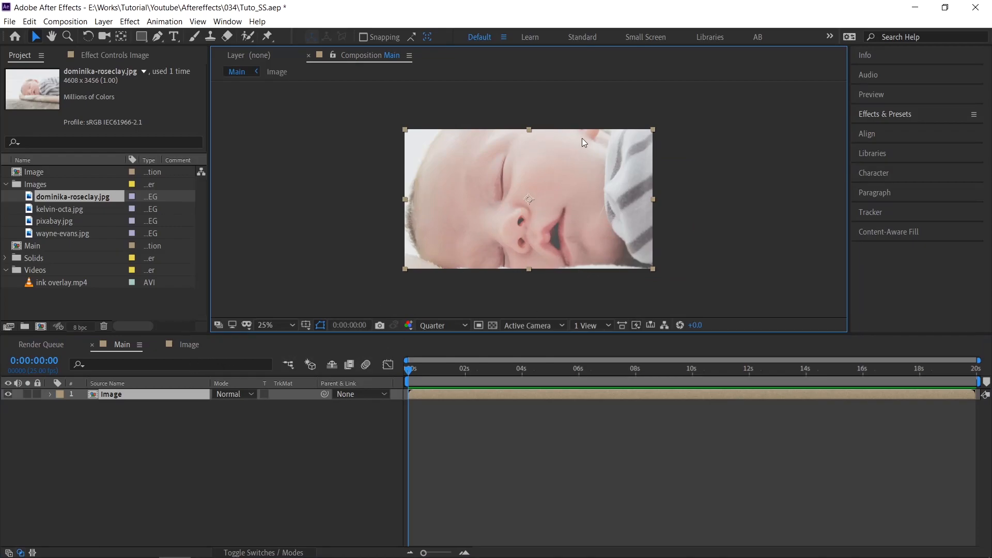
mouse_move(468, 273)
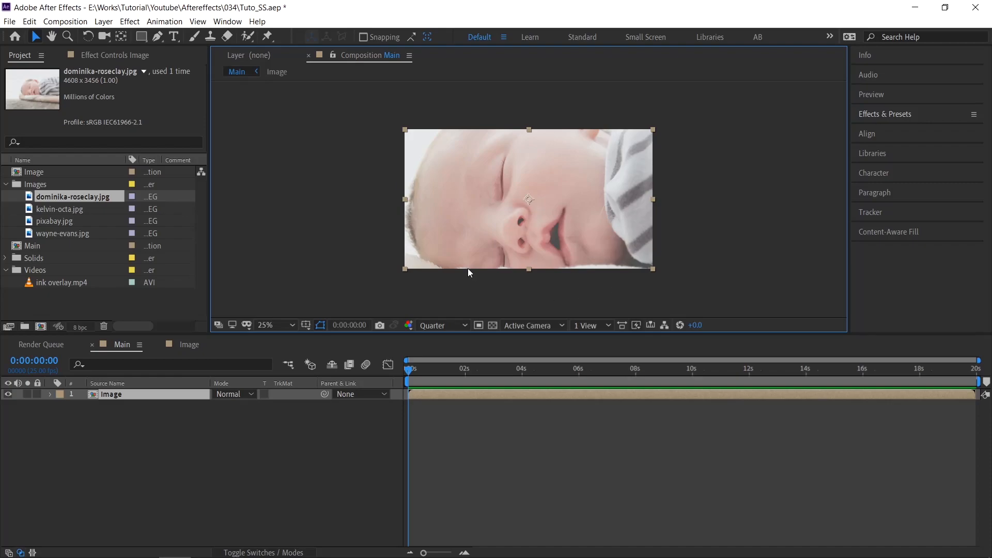
mouse_move(180, 363)
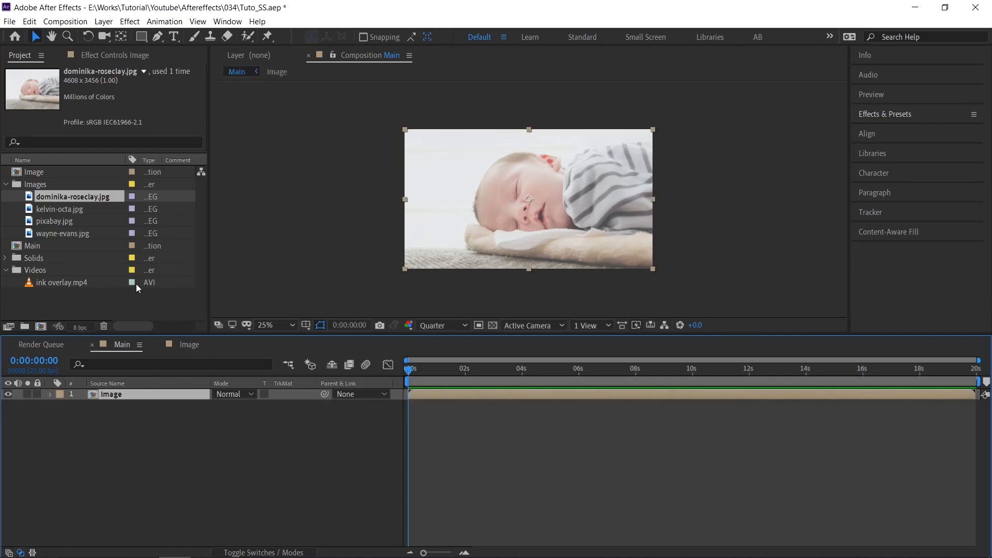
Place ink overlay.mp4 above Image in Main and freeze it on its last frame.
click(63, 283)
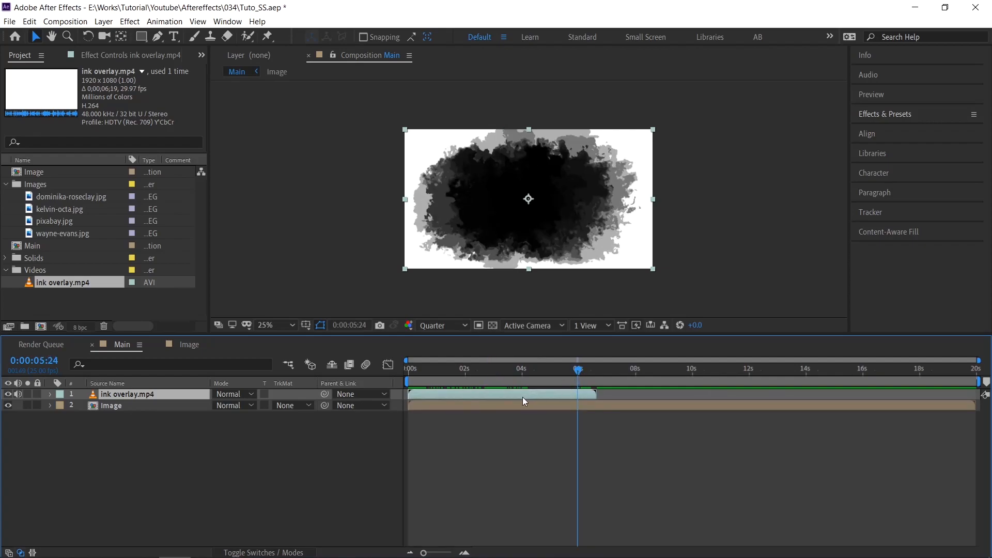
mouse_move(543, 397)
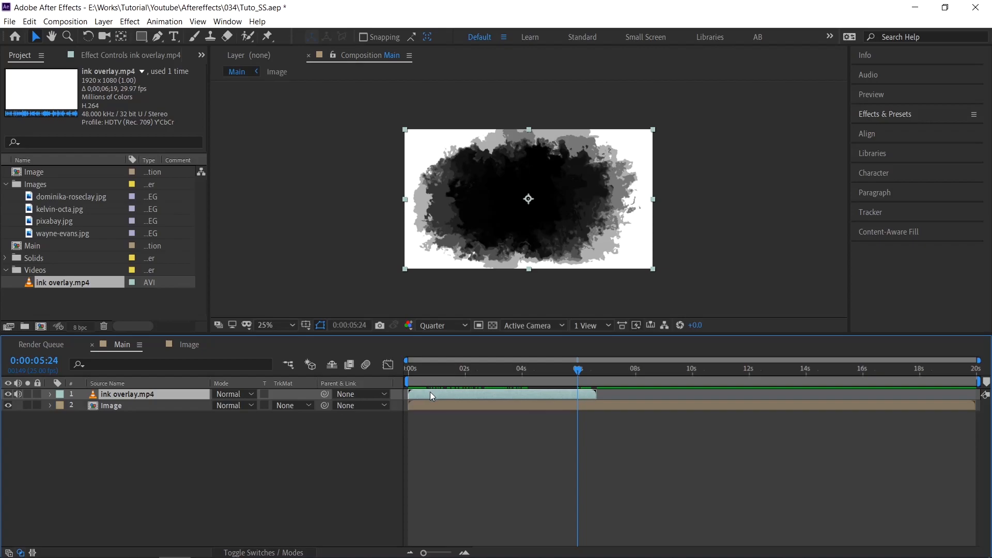
right_click(528, 199)
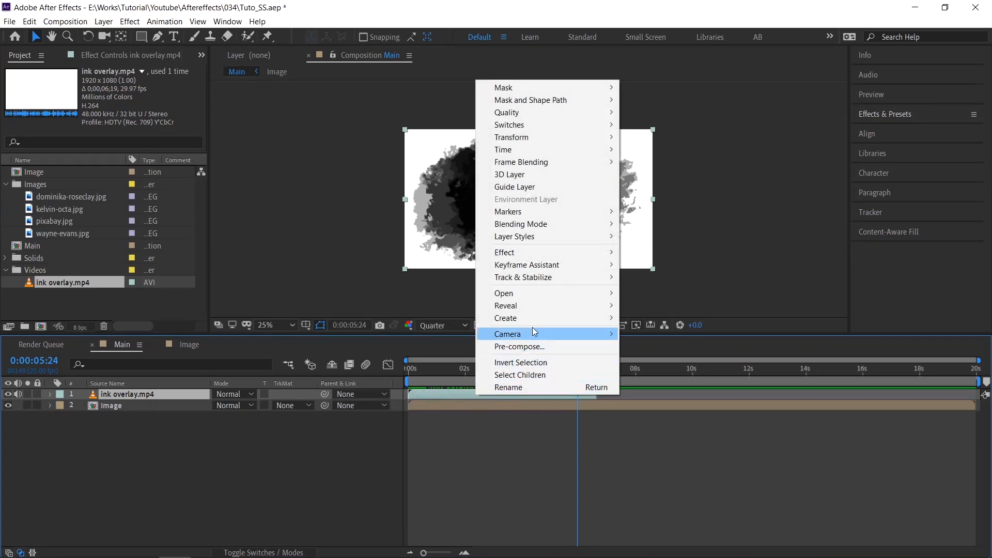
mouse_move(502, 149)
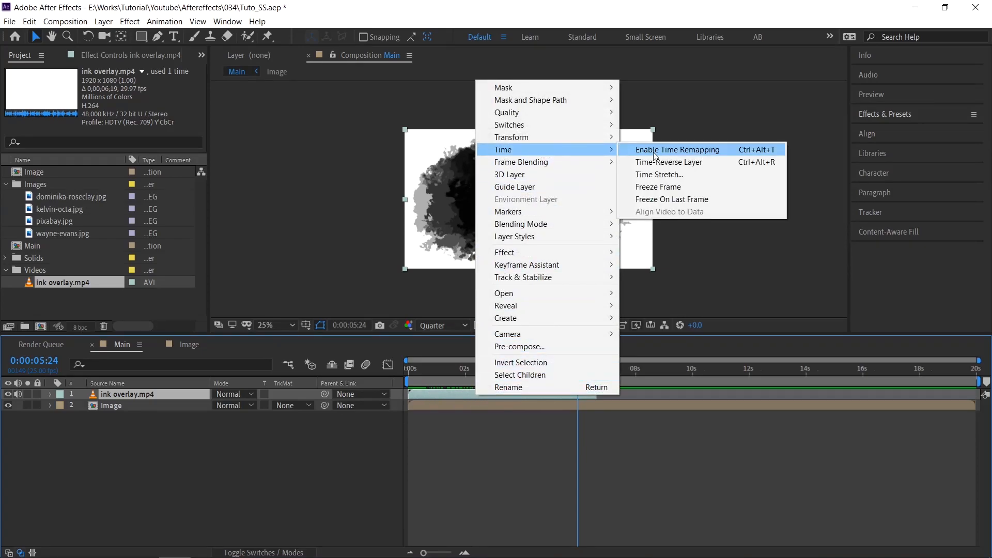
mouse_move(699, 203)
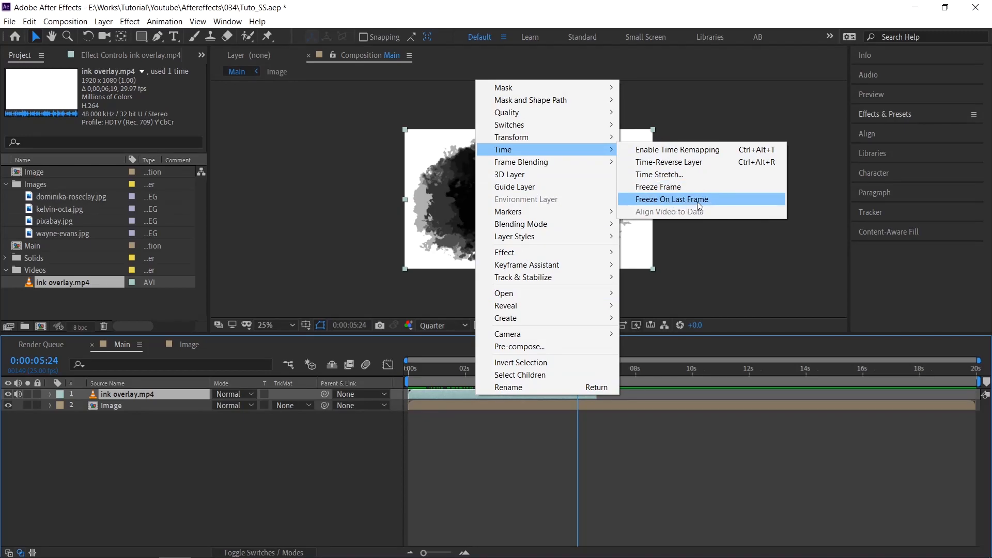
click(672, 198)
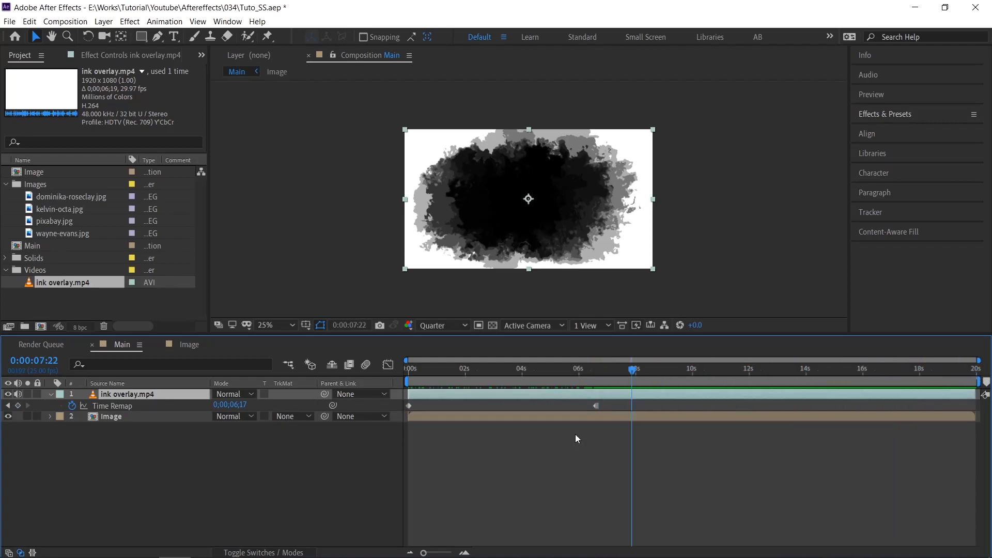
click(577, 368)
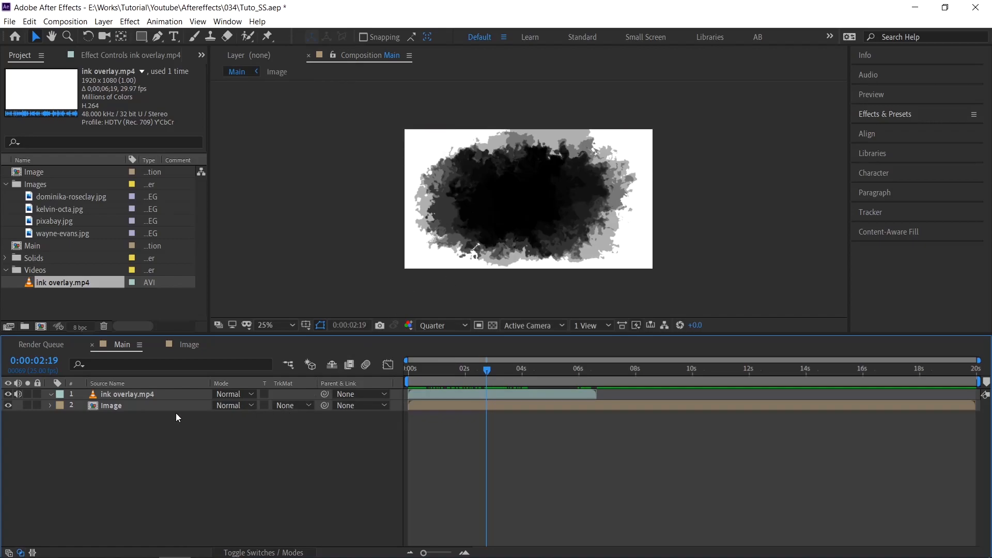
Set the Image layer's track matte to Luma Inverted Matte 'ink overlay.mp4'.
click(112, 405)
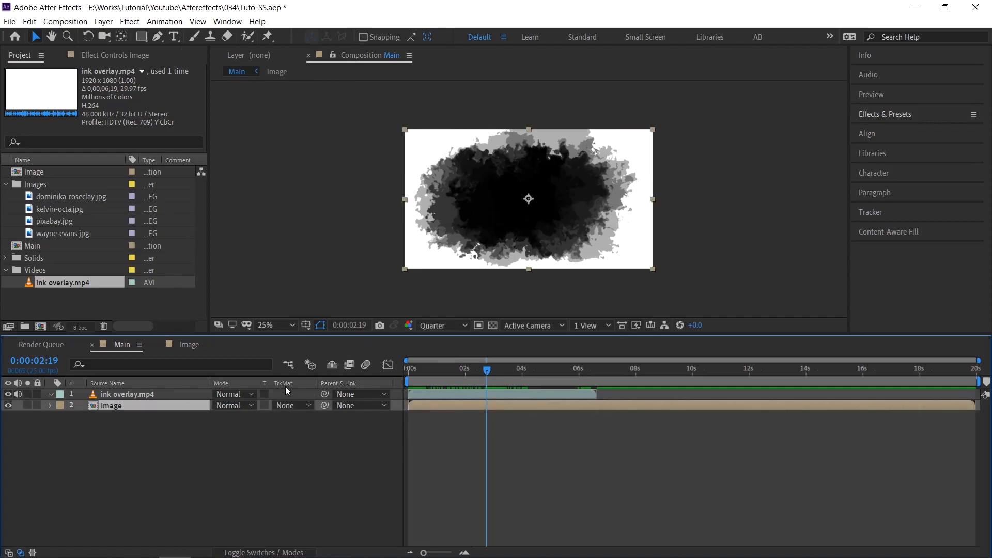
click(288, 405)
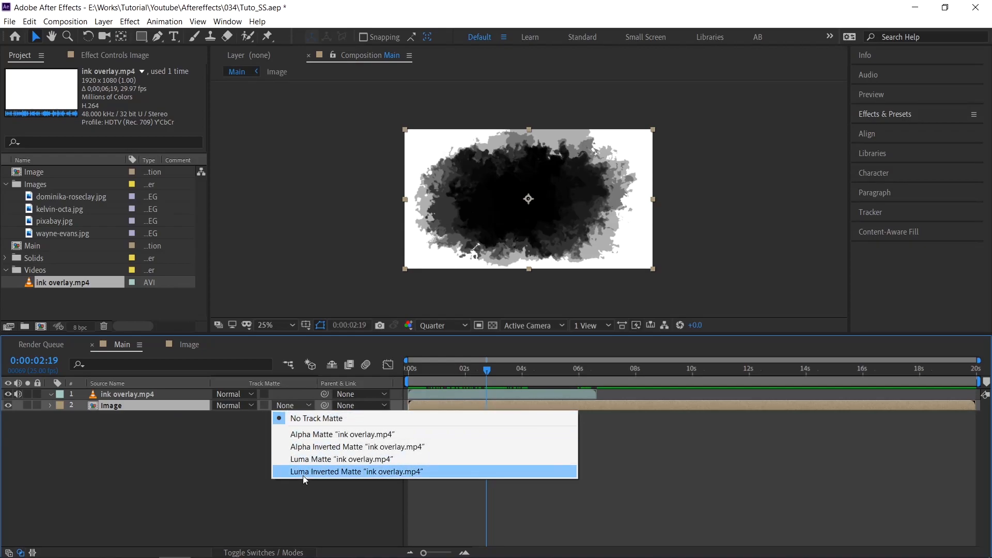
mouse_move(361, 479)
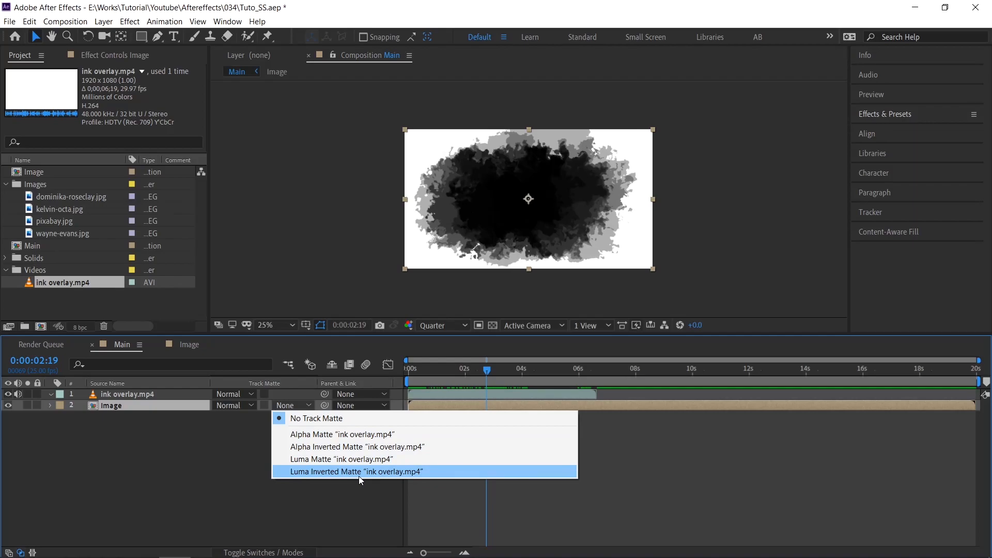
click(355, 471)
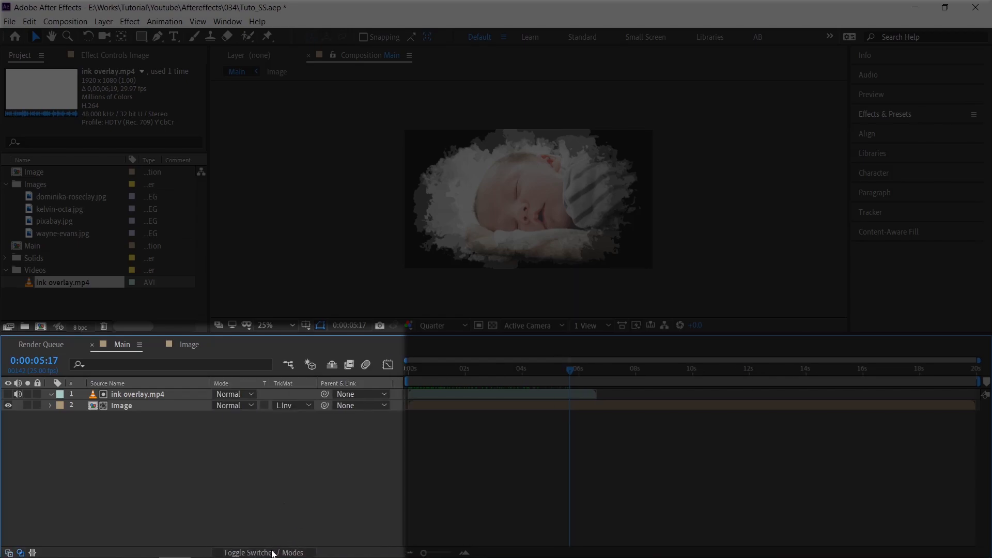
click(265, 552)
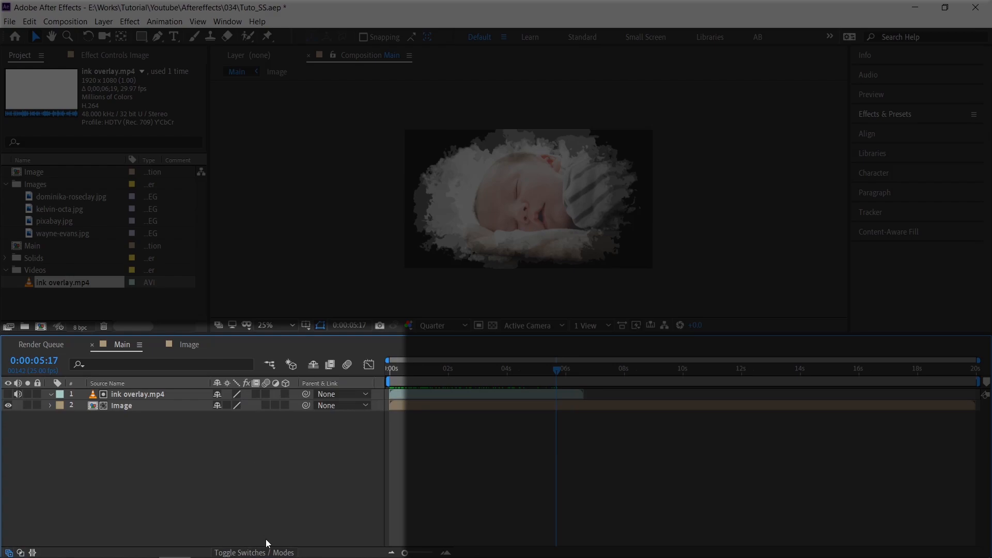
click(253, 552)
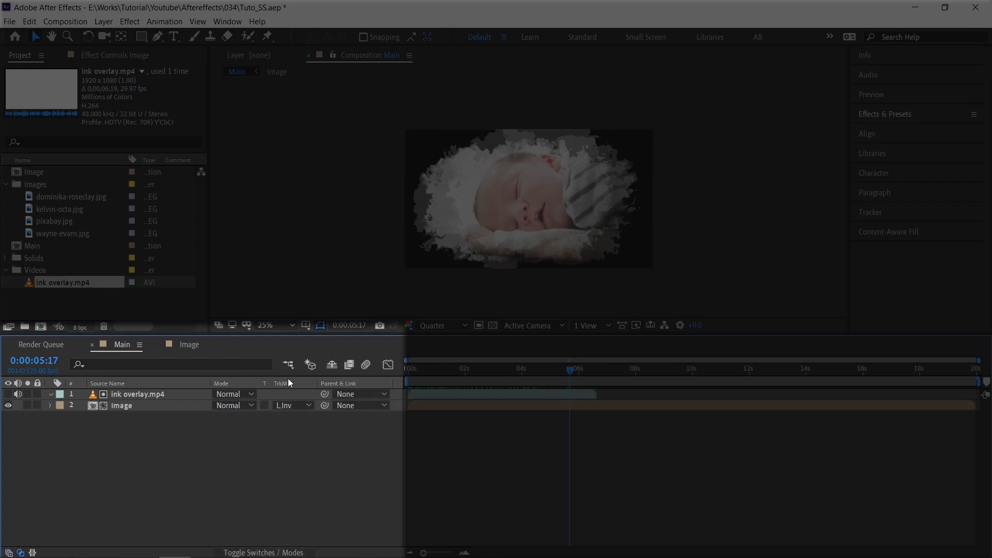
mouse_move(301, 491)
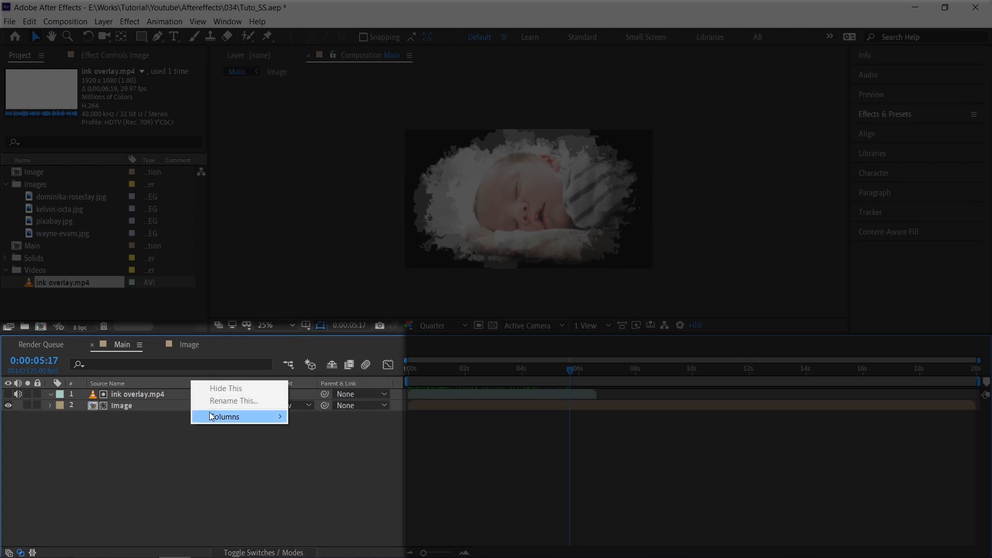
click(223, 417)
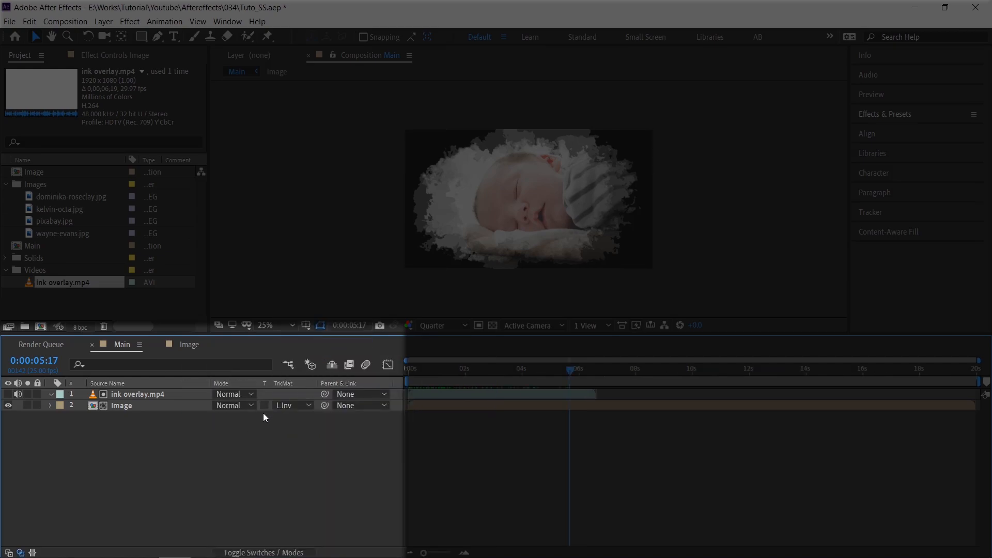
mouse_move(239, 436)
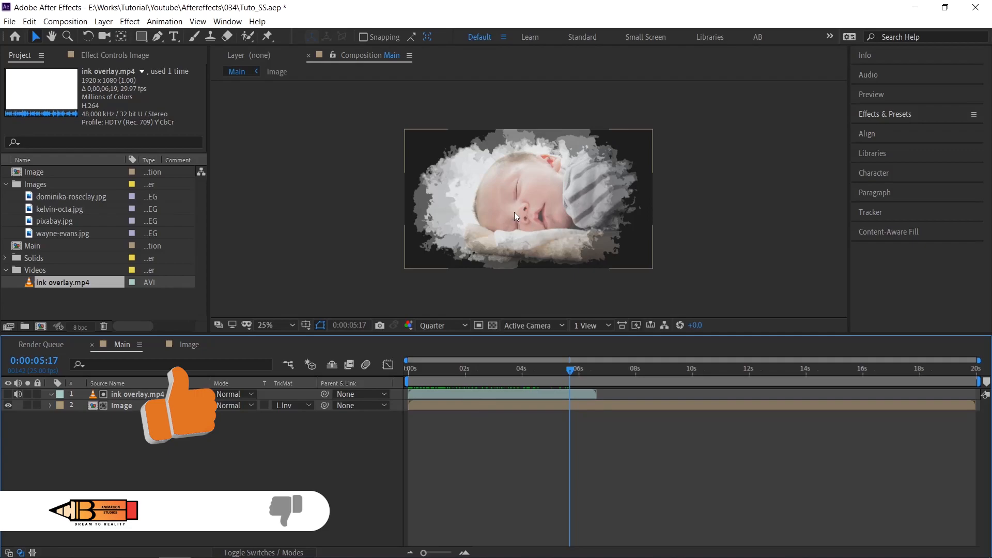
mouse_move(442, 293)
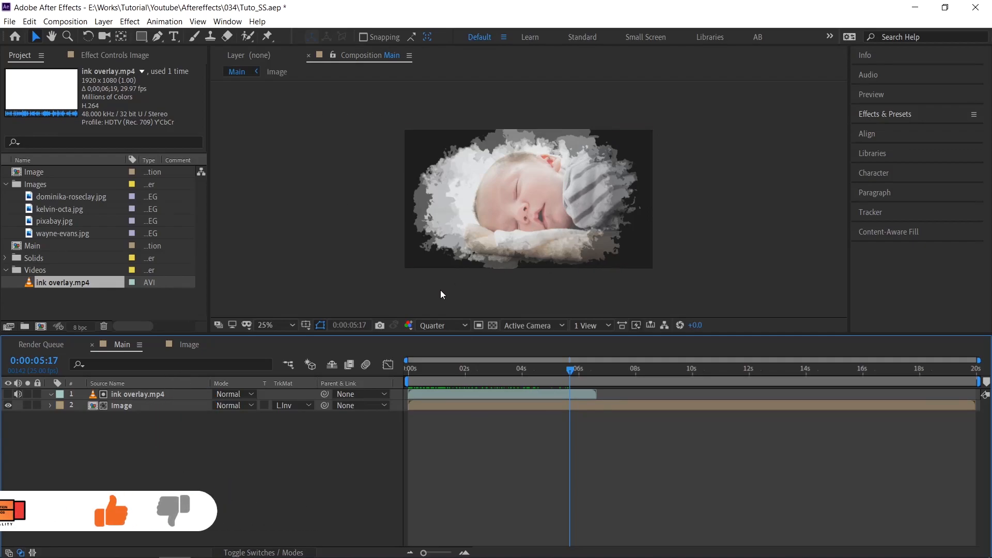
mouse_move(506, 382)
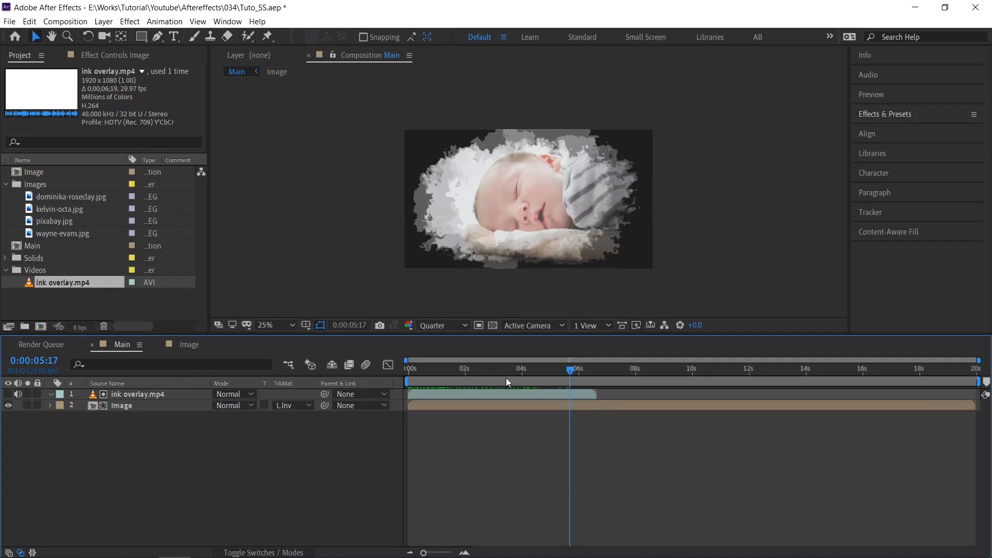
mouse_move(484, 365)
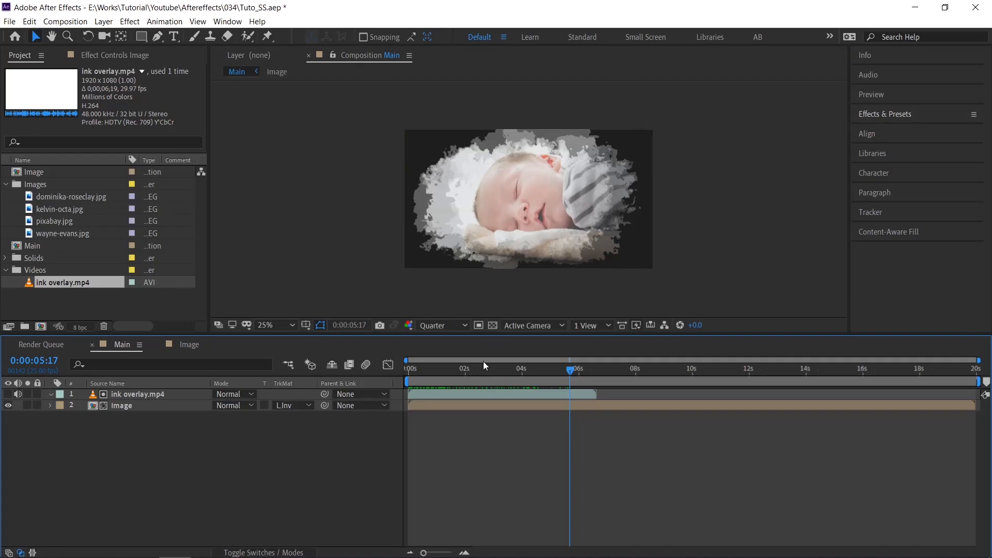
mouse_move(541, 391)
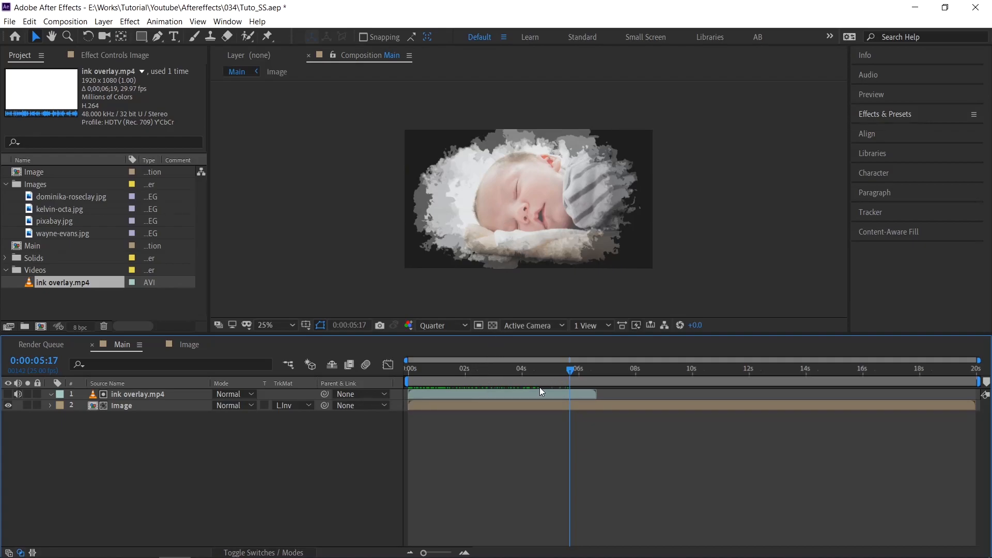
Move the ink overlay and Image pair toward the right side of the frame.
click(138, 394)
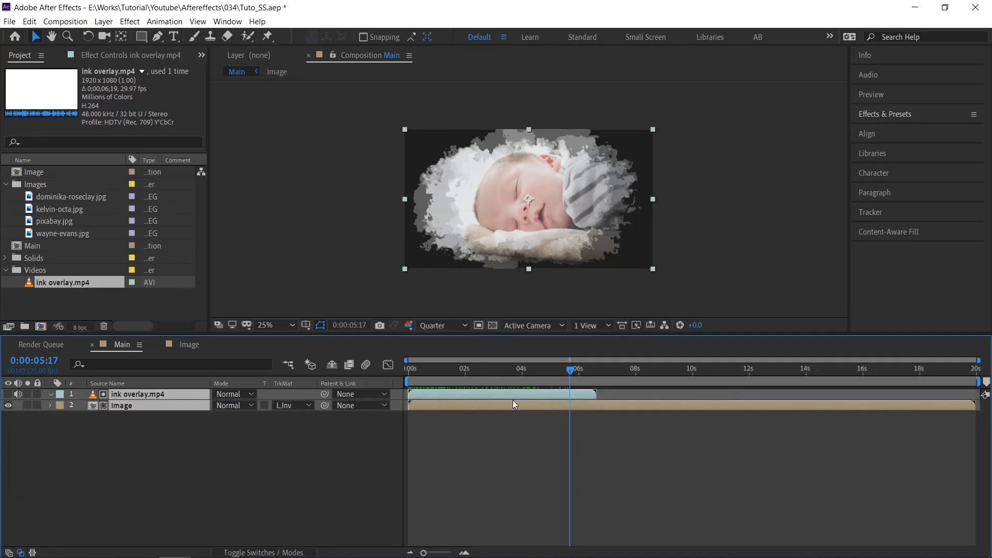
drag(512, 199, 576, 200)
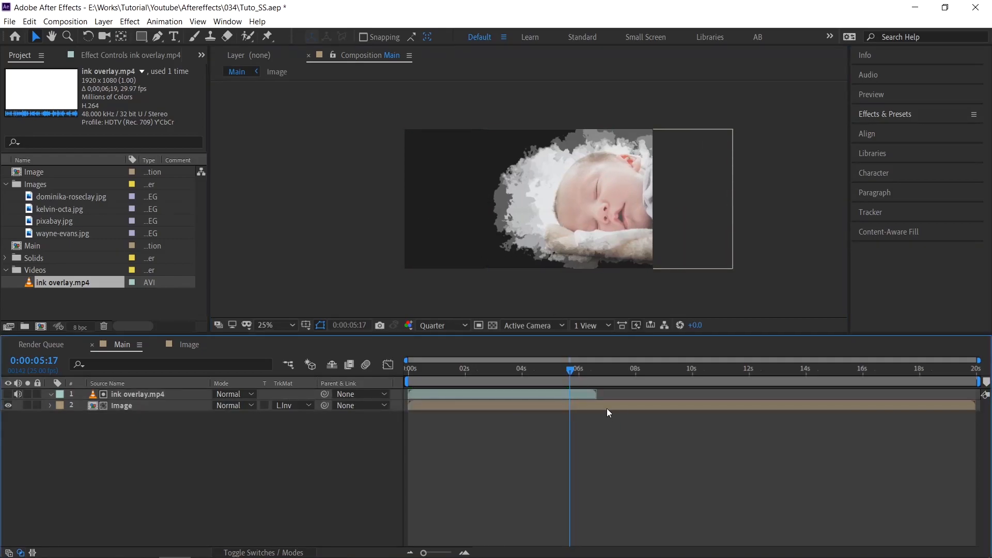
click(145, 406)
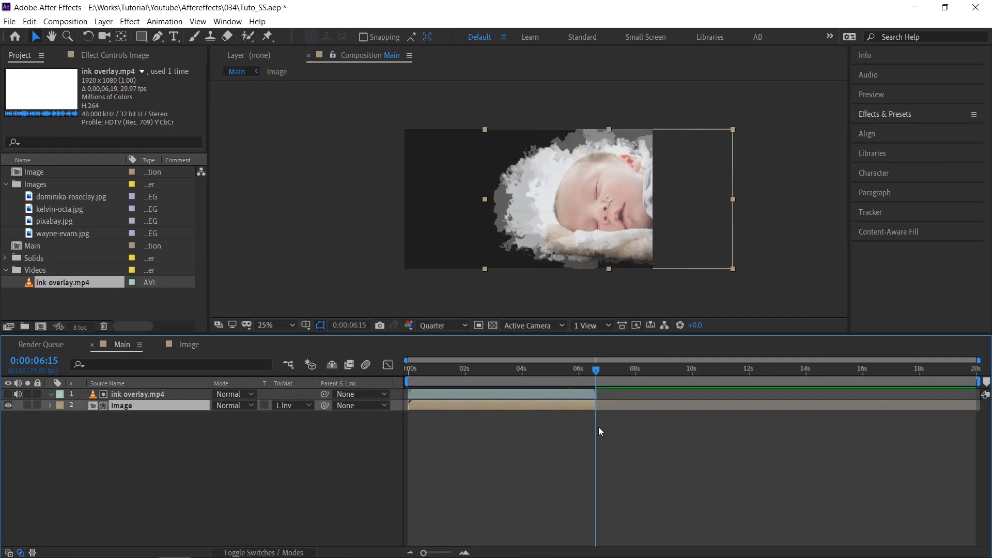
Duplicate the ink overlay and Image pair, starting later and placed further left.
click(137, 393)
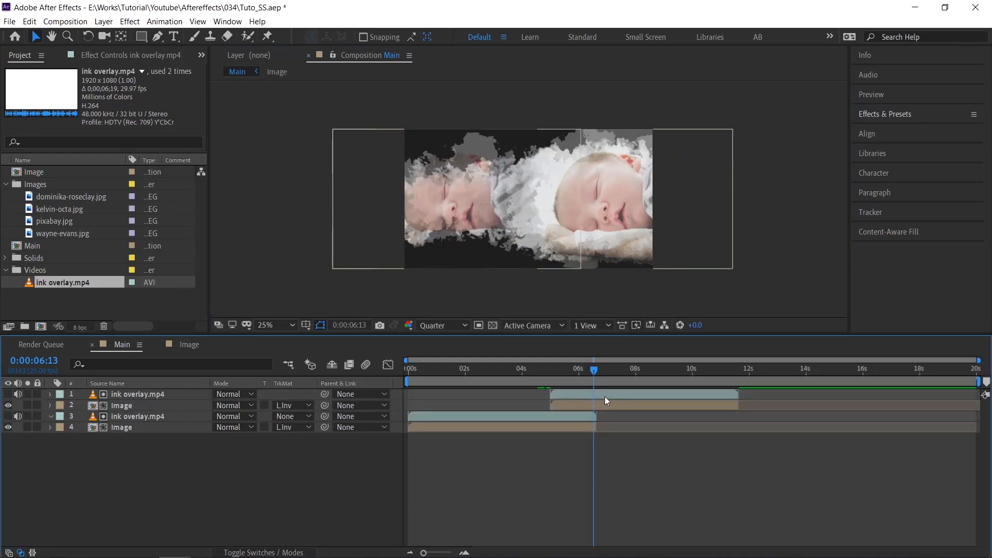
Delay the duplicated pair to start near 0:00:05 and preview the second ink reveal.
click(138, 417)
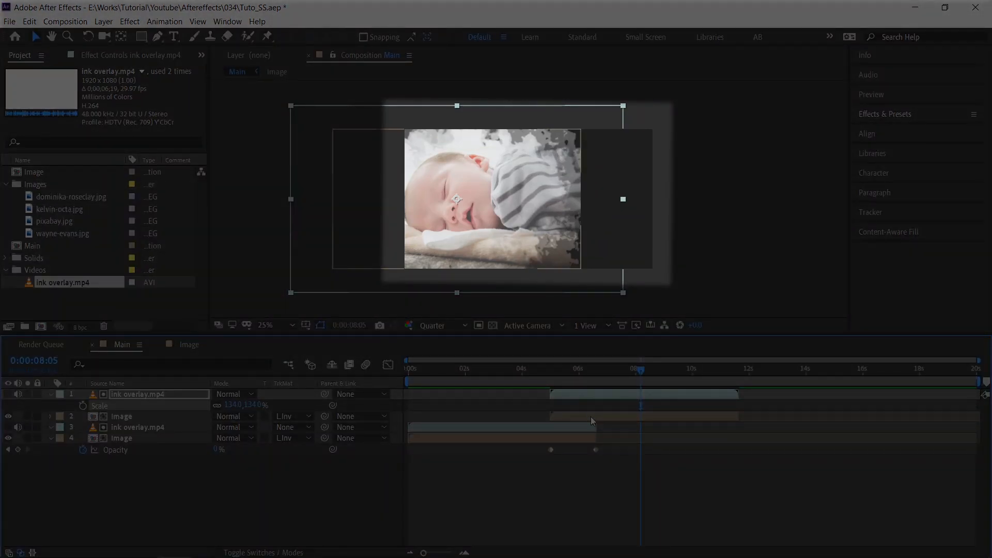
click(121, 416)
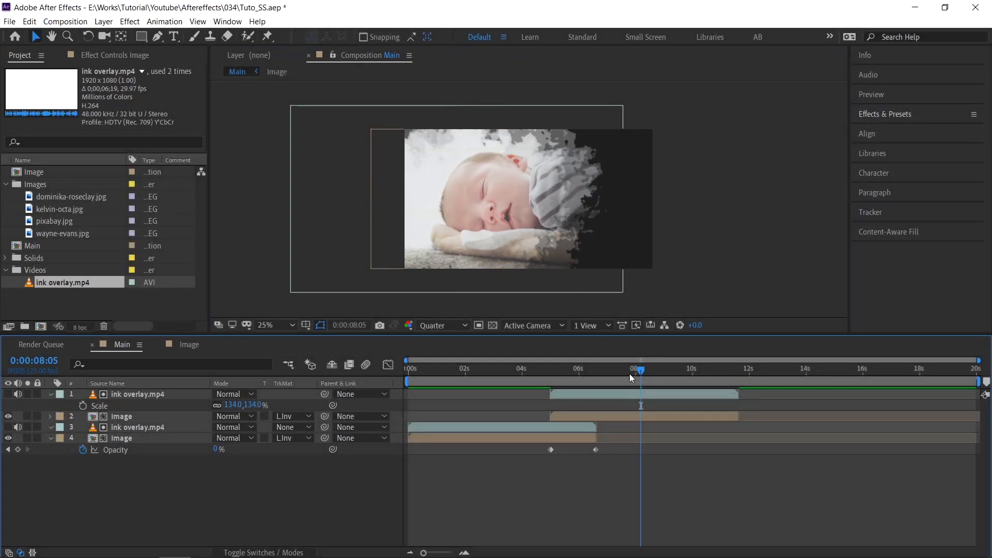
click(547, 369)
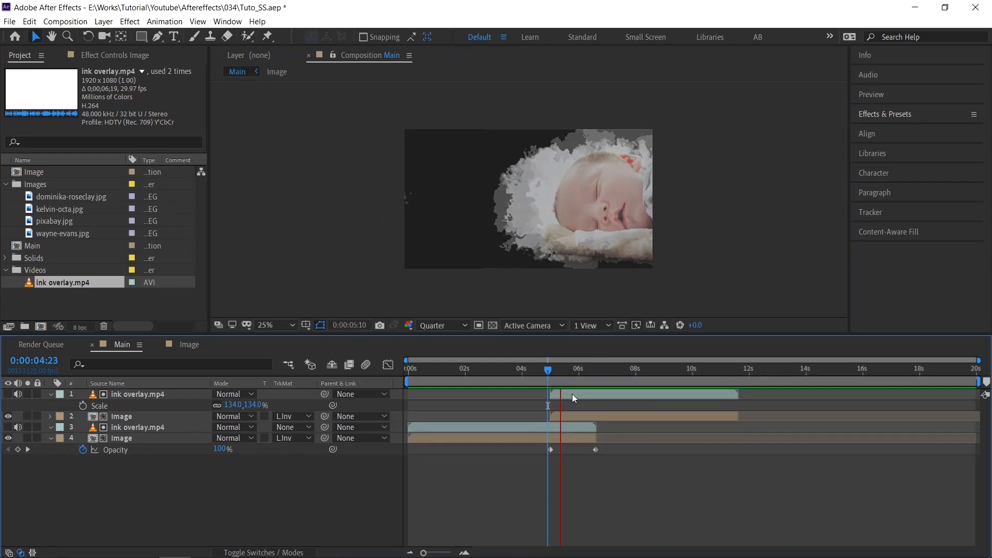
click(620, 369)
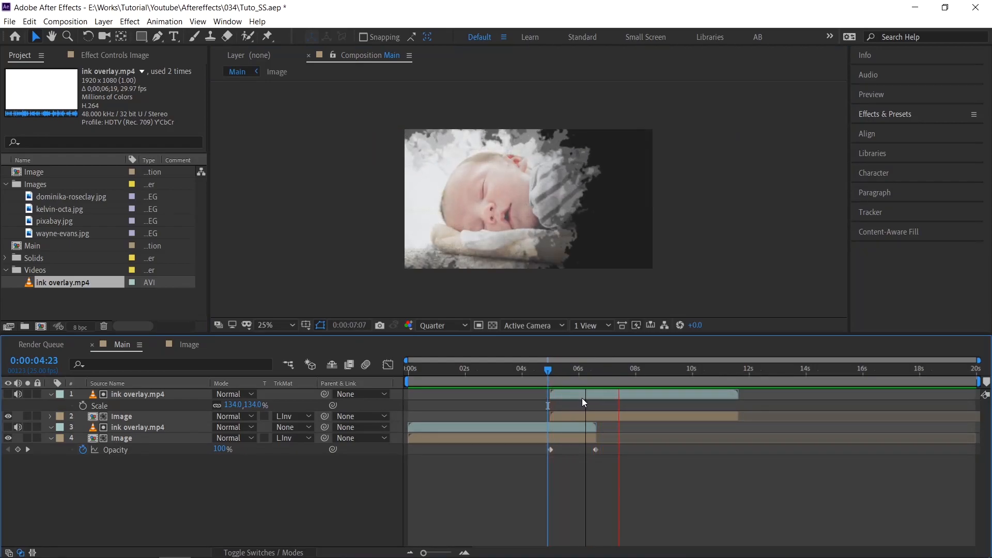
Duplicate the Image precomp as 'Image 2' and swap it in as the second Image layer's source.
click(636, 368)
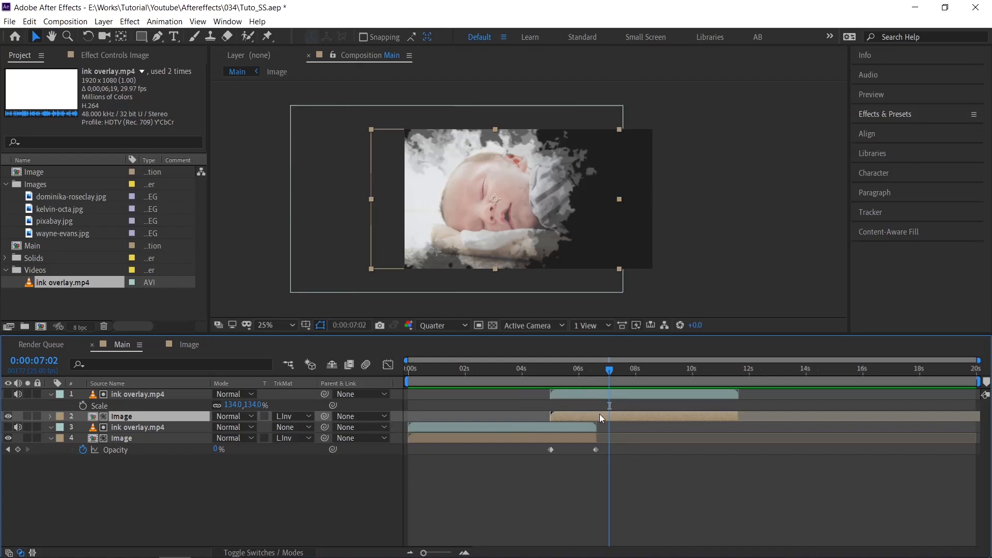
click(189, 344)
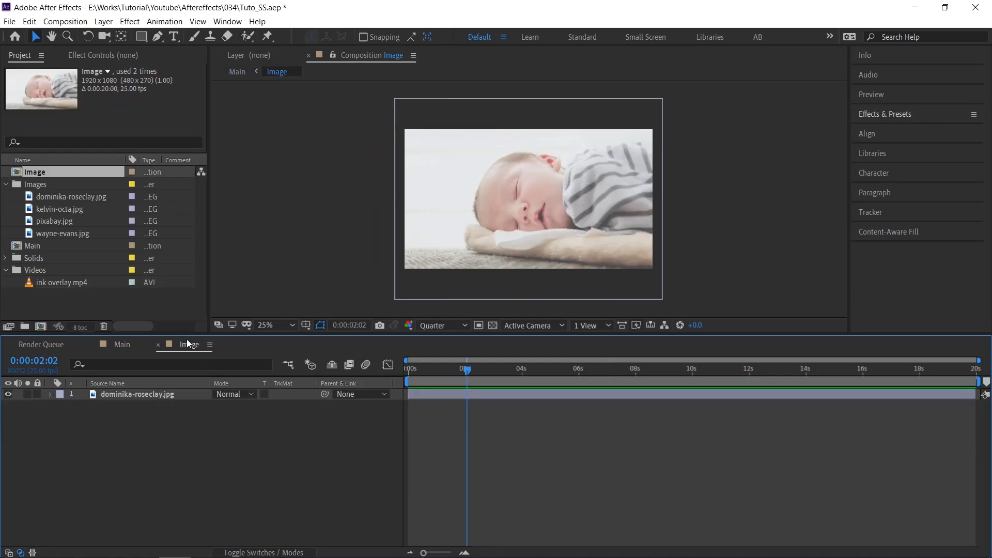
click(121, 344)
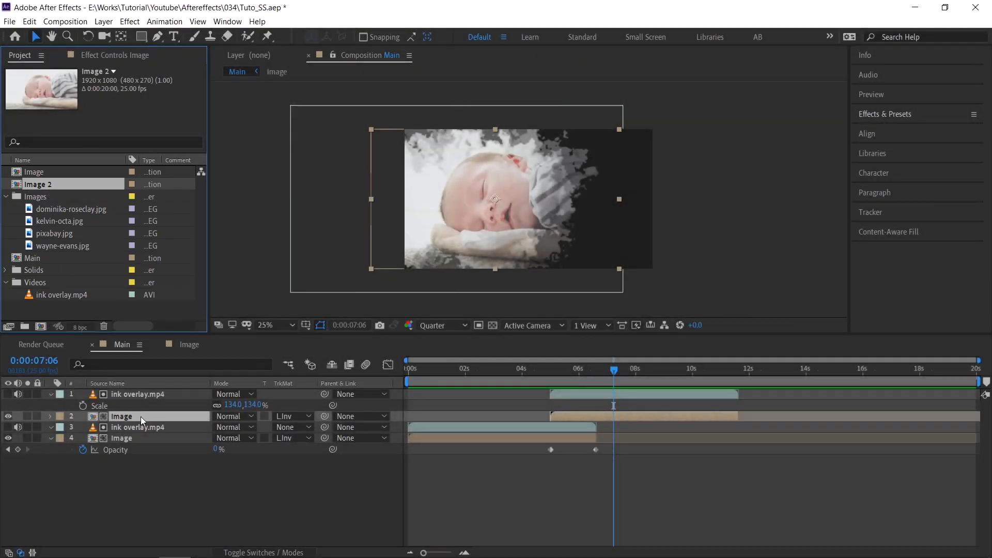
mouse_move(123, 421)
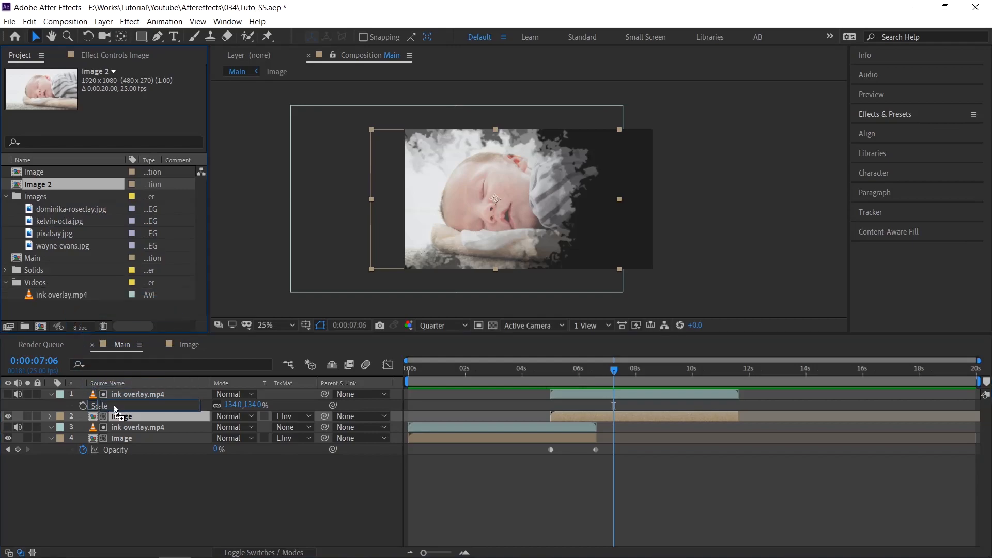
click(120, 415)
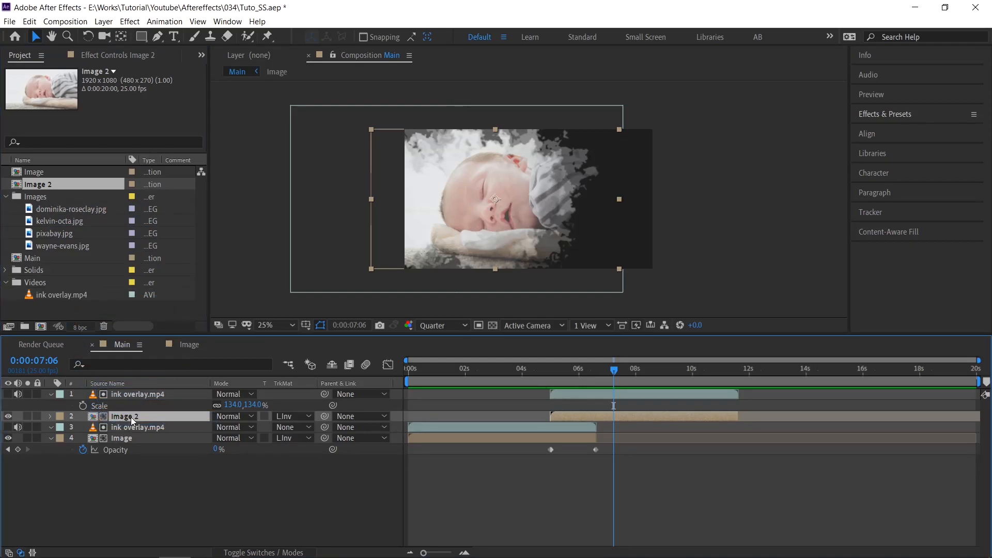
mouse_move(140, 411)
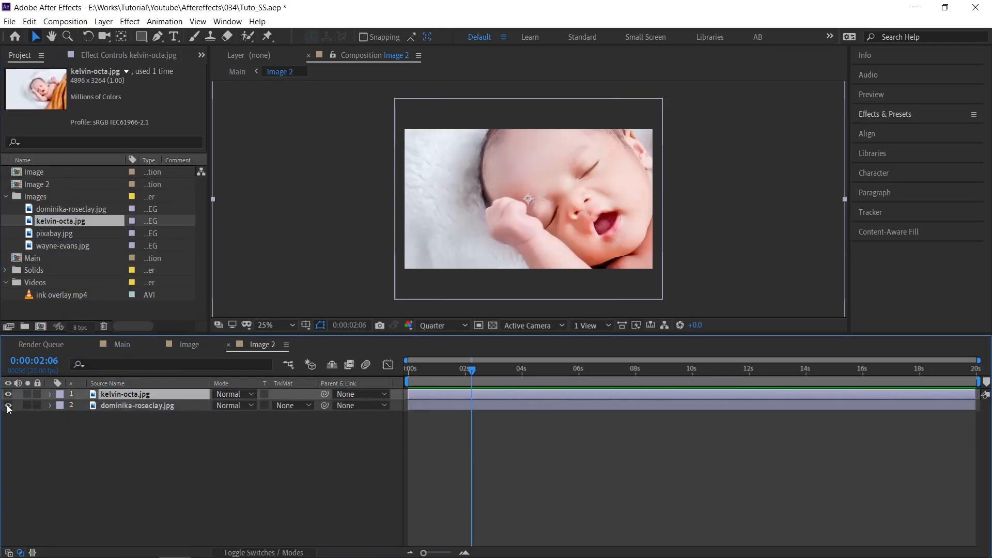
Hide the original dominika-roseclay photo in Image 2 and check the result in Main.
click(49, 394)
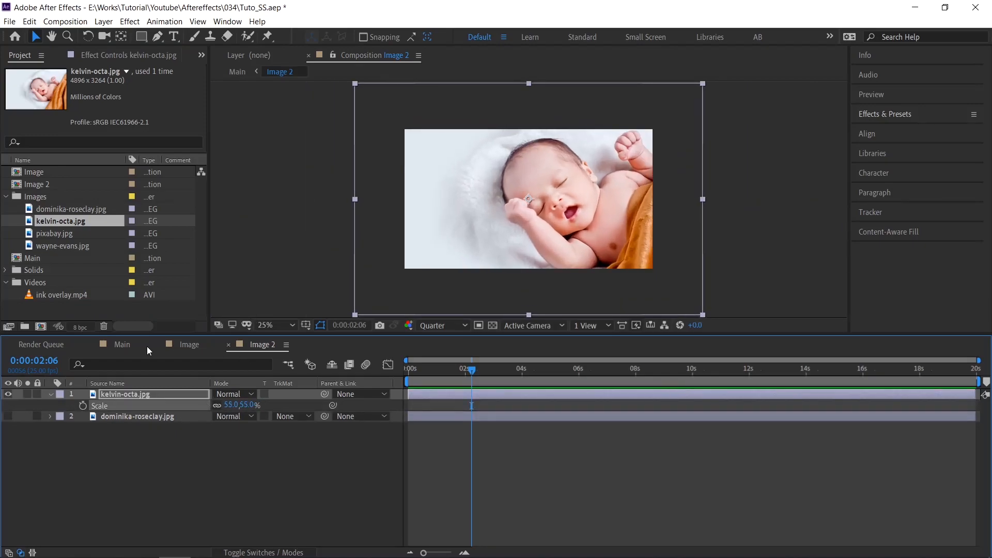
click(122, 344)
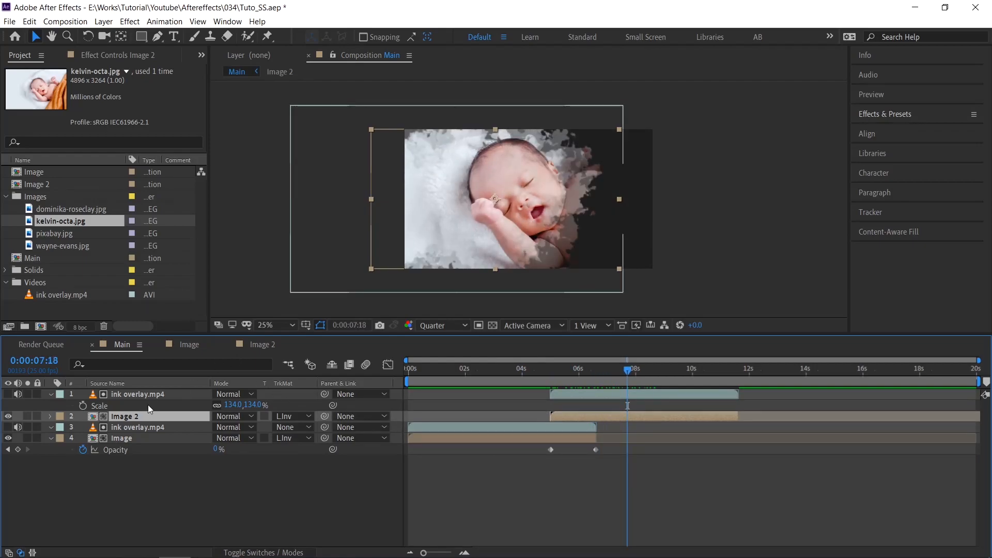
click(261, 344)
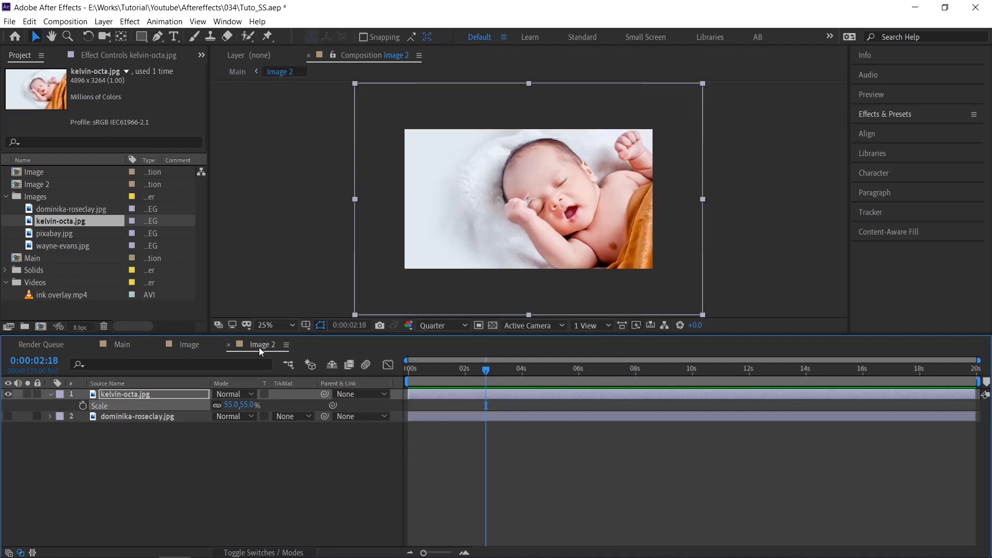
mouse_move(642, 215)
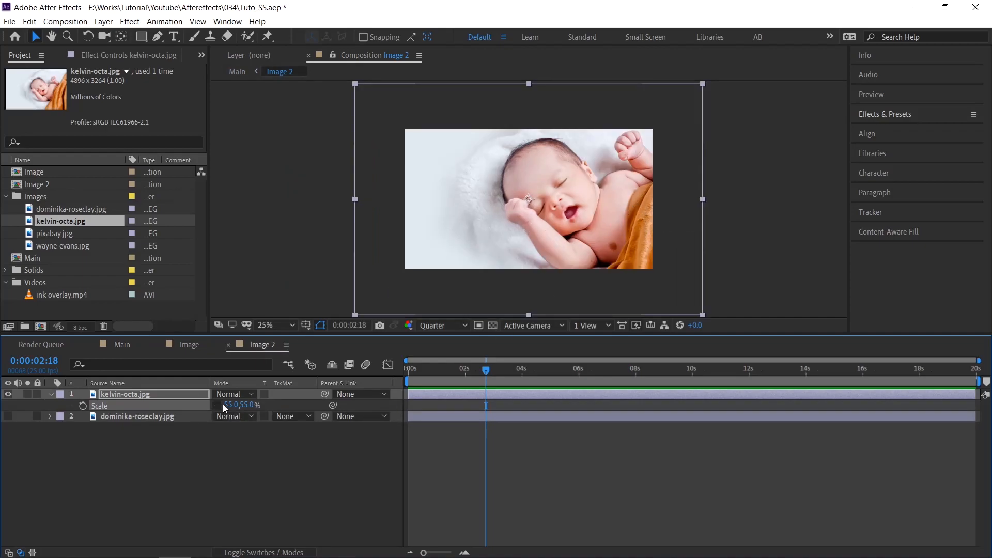
Scale the kelvin-octa photo to -55,55% so it fits mirrored, and verify in Main.
double_click(235, 405)
text(-)
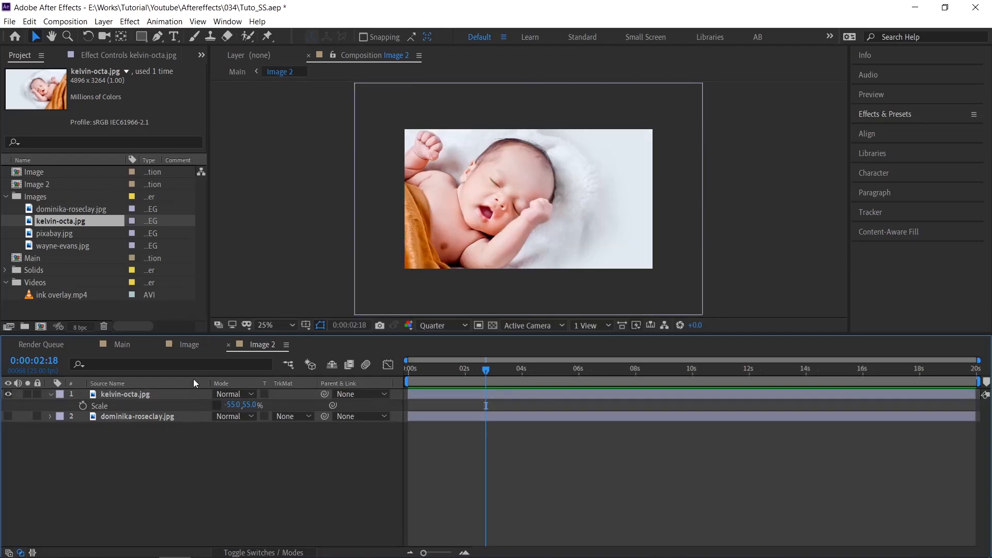
click(121, 344)
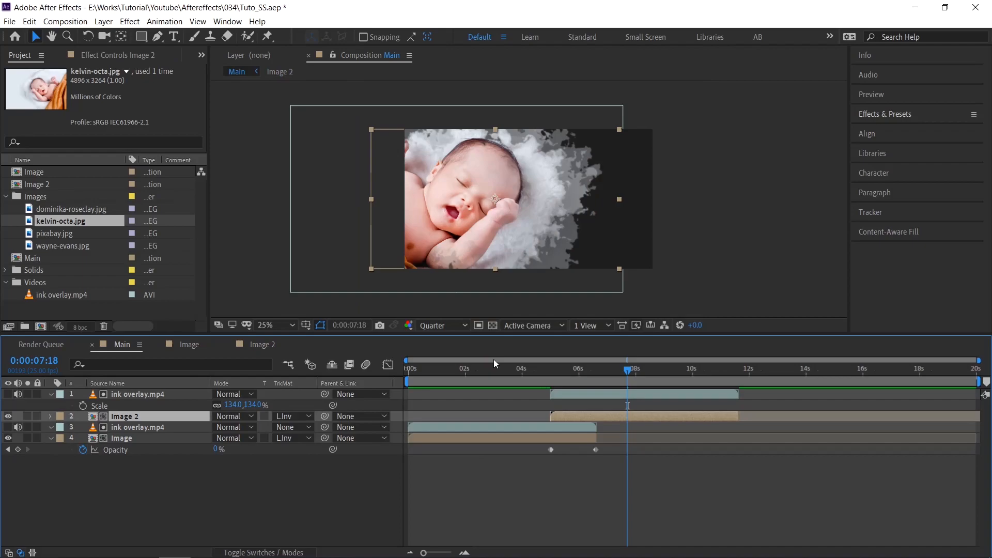
click(264, 344)
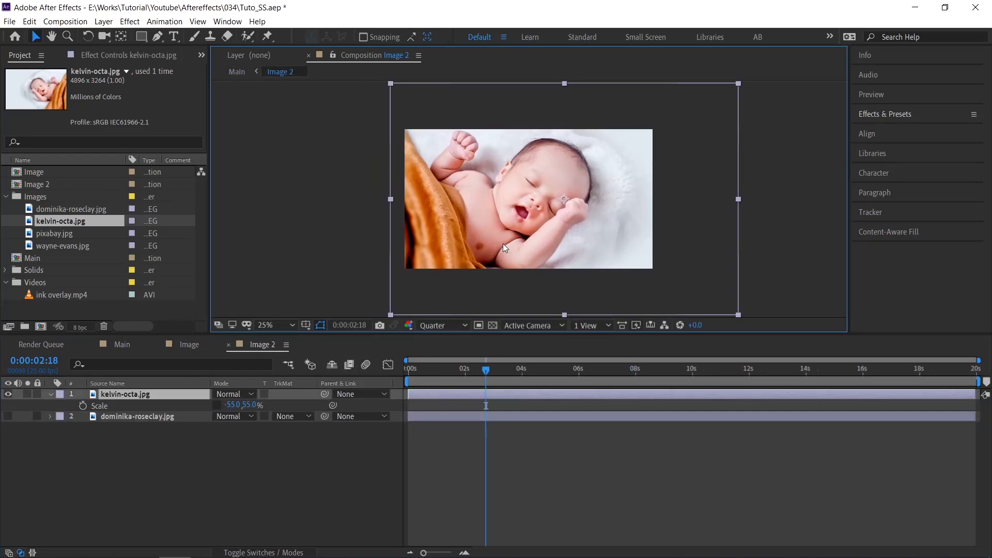
Copy the first Image layer's Opacity fade keyframes for reuse on Image 2.
click(237, 71)
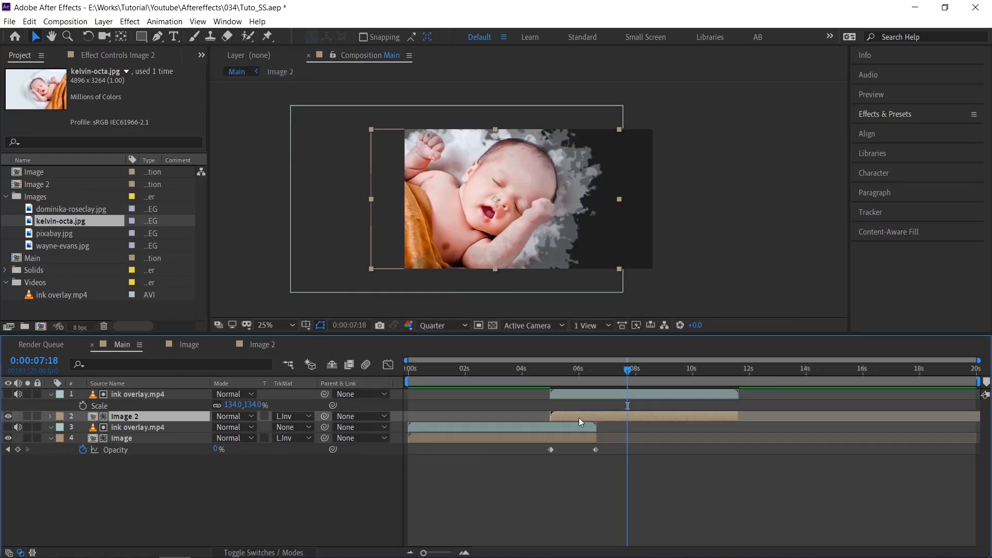
click(546, 369)
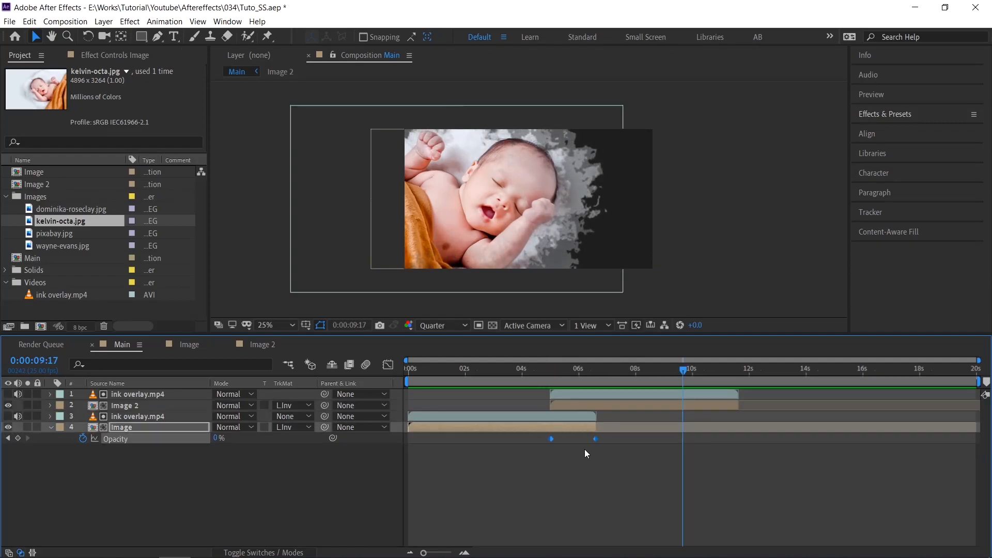
click(123, 405)
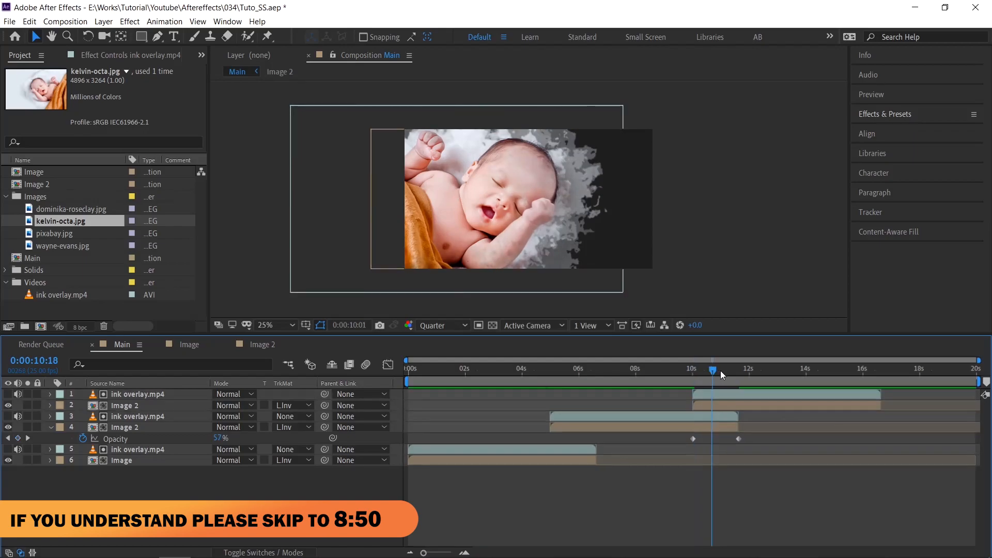
Move to 0:00:12 and select the newest Image 2 layer to swap in Image 3.
click(761, 369)
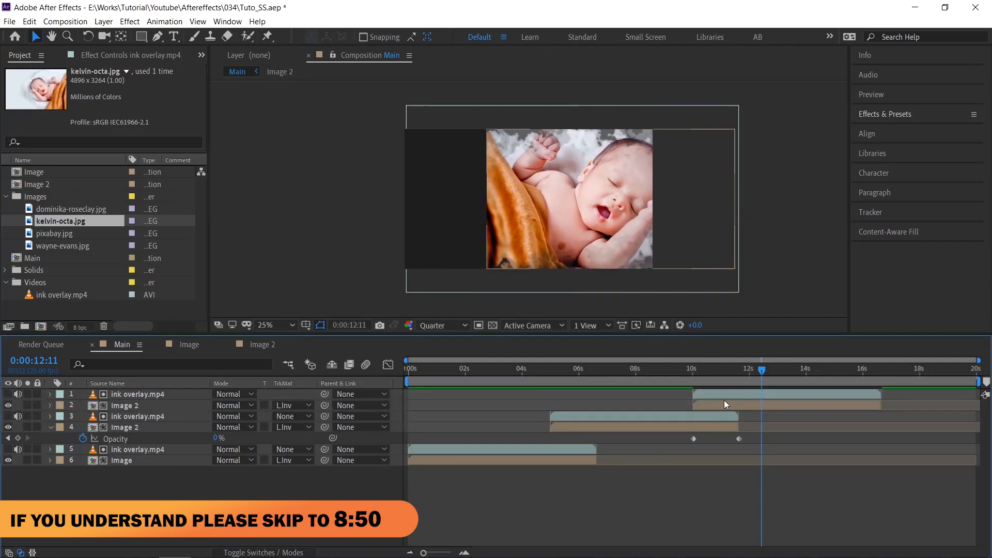
click(138, 393)
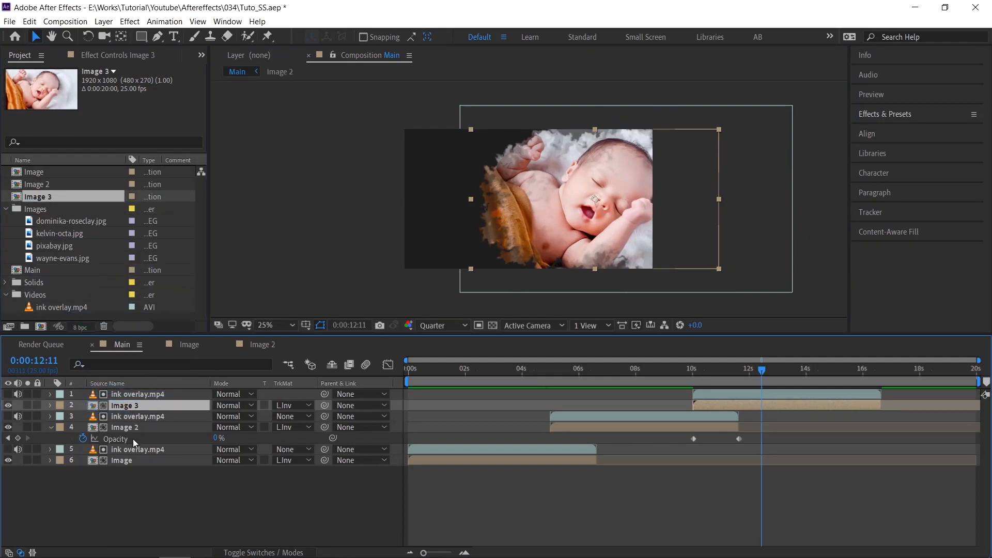
Replace the Image 3 photo with pixabay.jpg scaled to 43%.
double_click(38, 197)
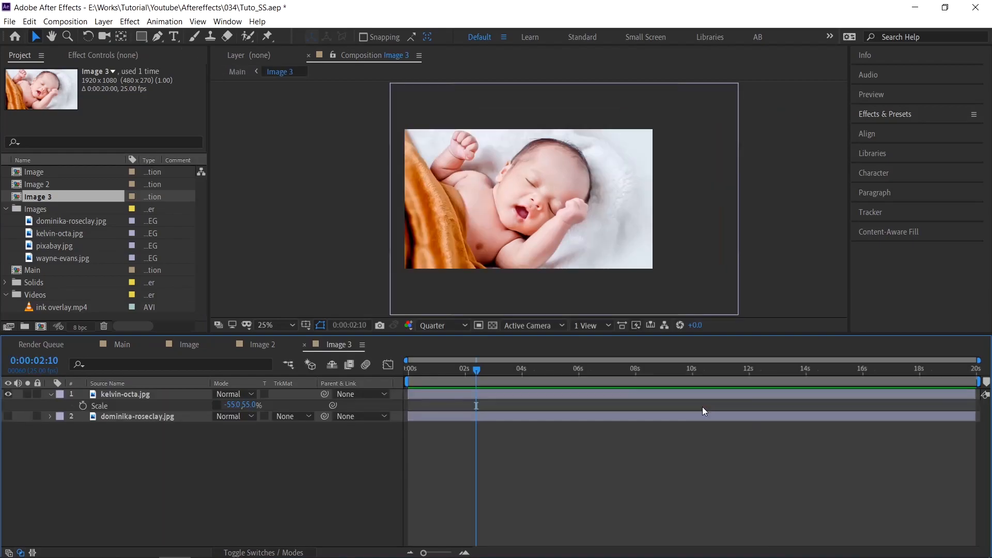
mouse_move(55, 249)
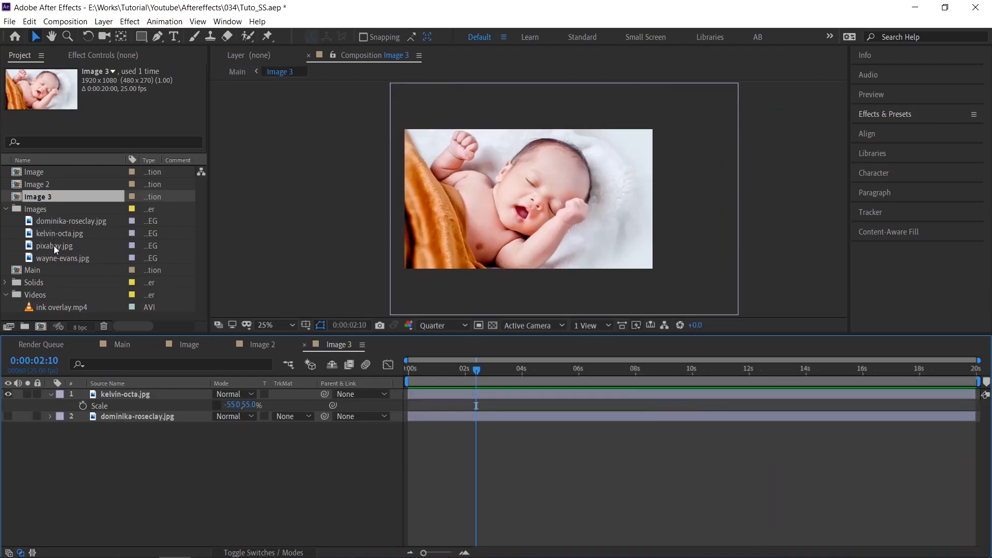
click(54, 245)
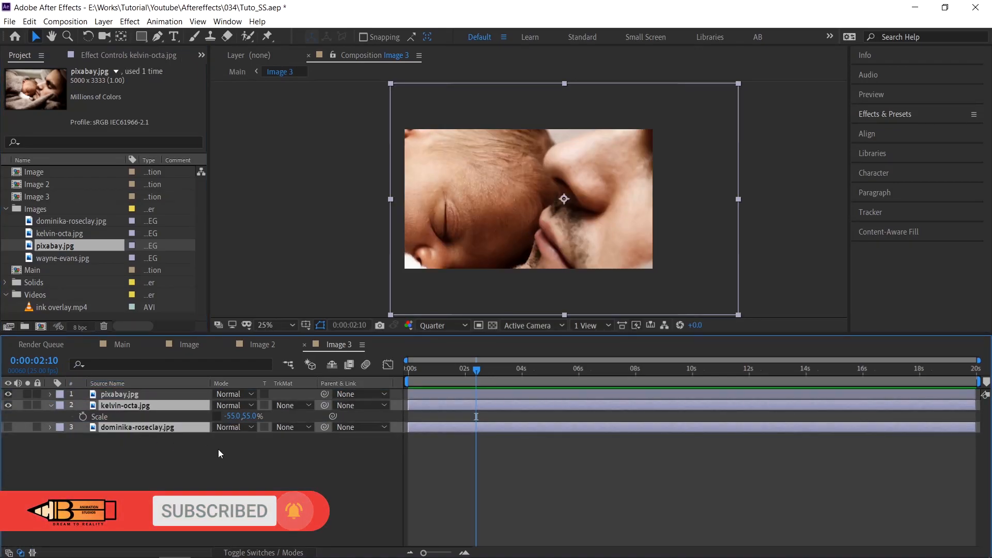
mouse_move(154, 442)
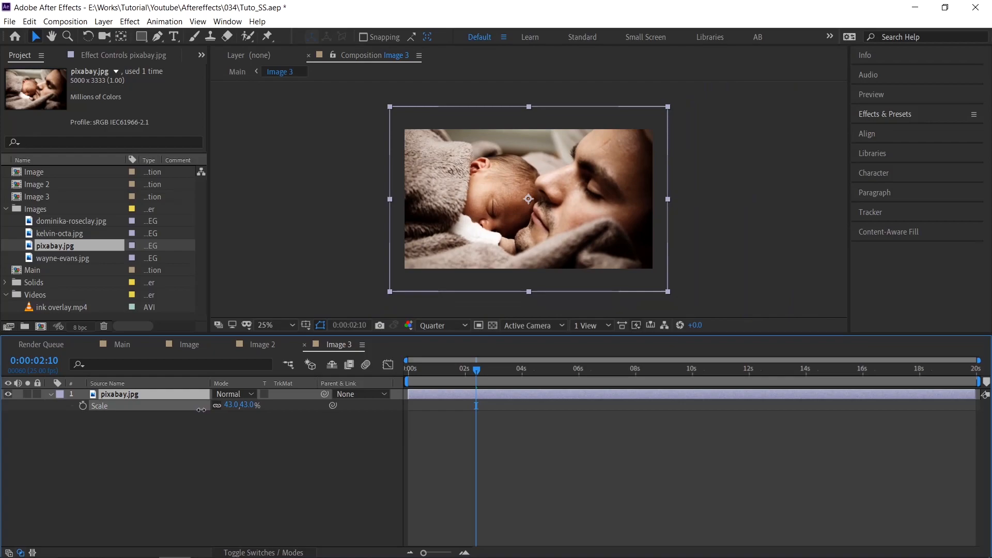
click(122, 344)
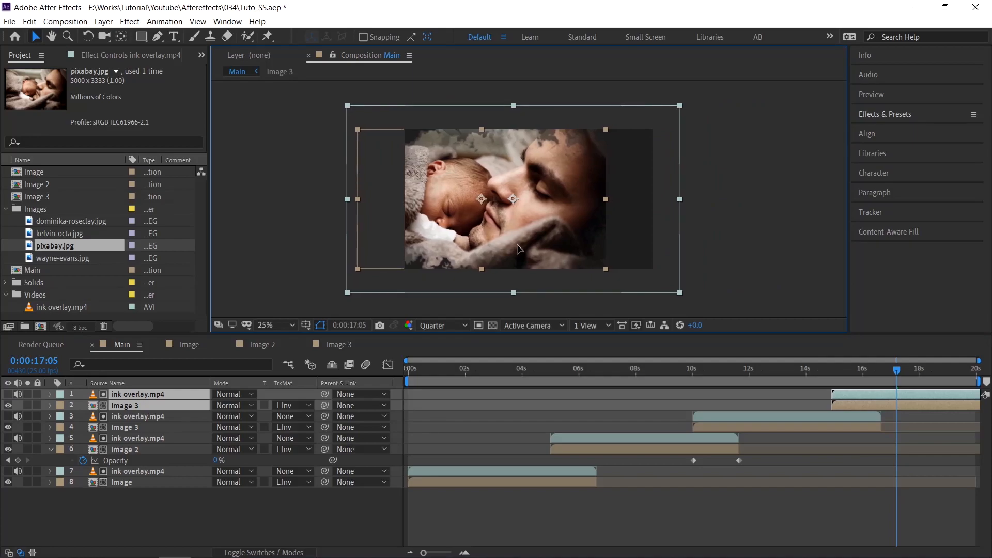
Duplicate the ink overlay and Image 3 pair for a fourth reveal near 15 s and create Image 4.
click(139, 405)
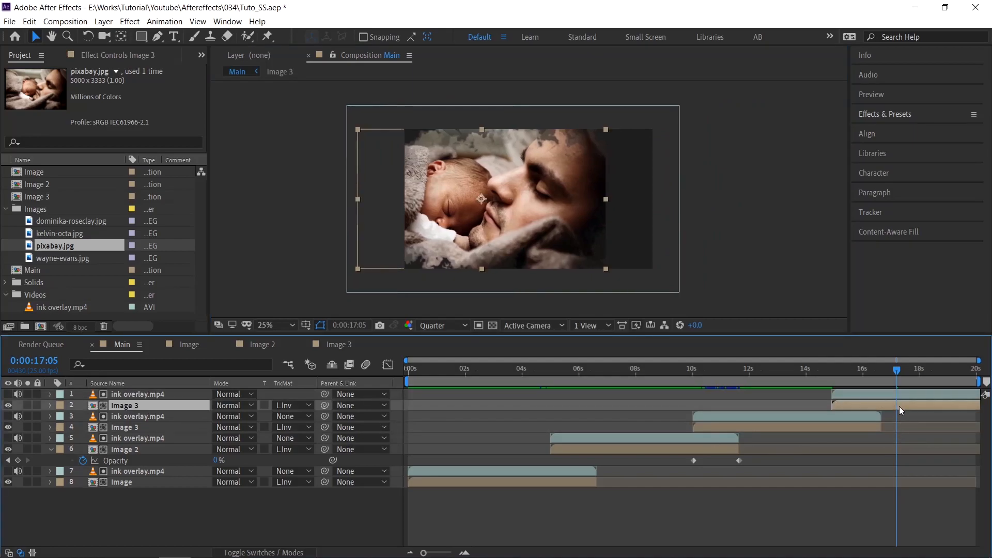
click(138, 394)
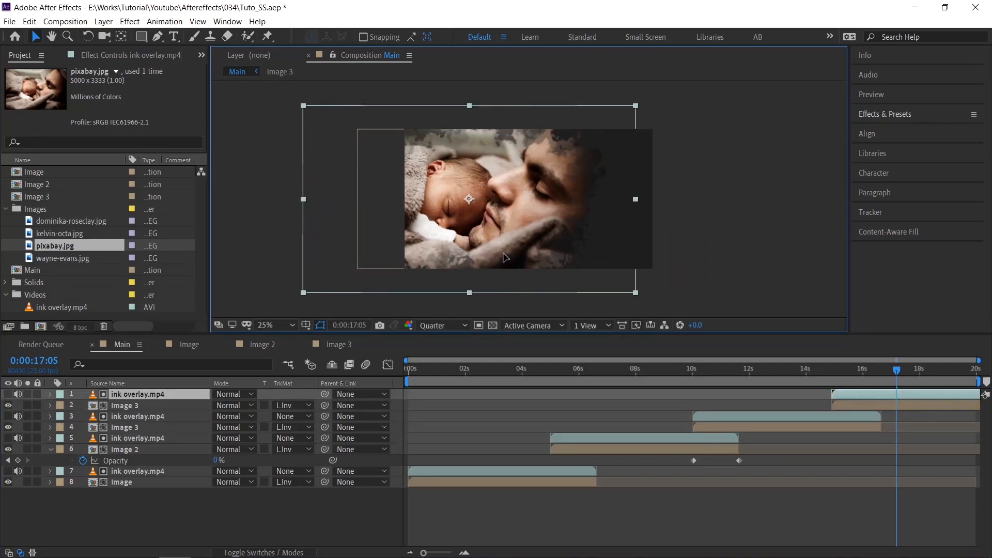
click(127, 405)
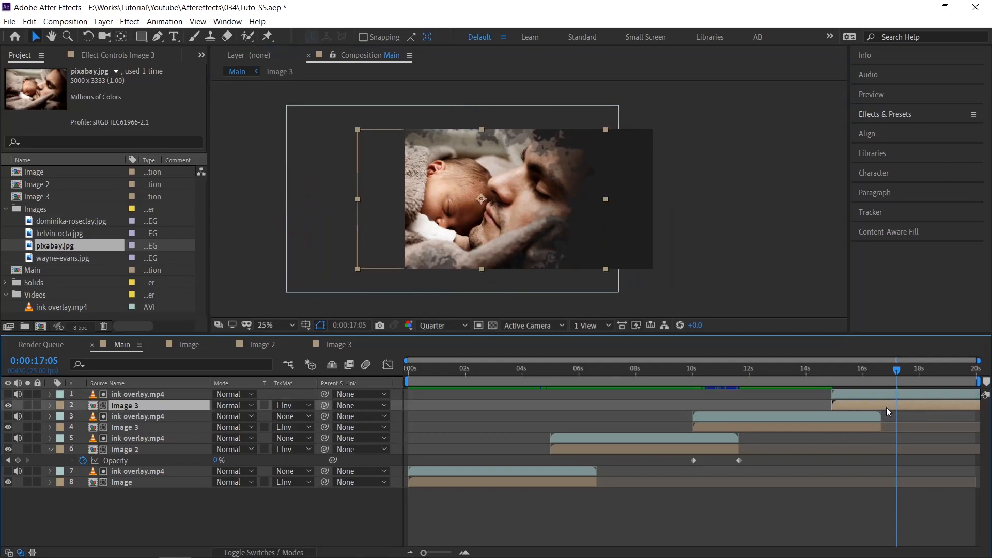
click(40, 197)
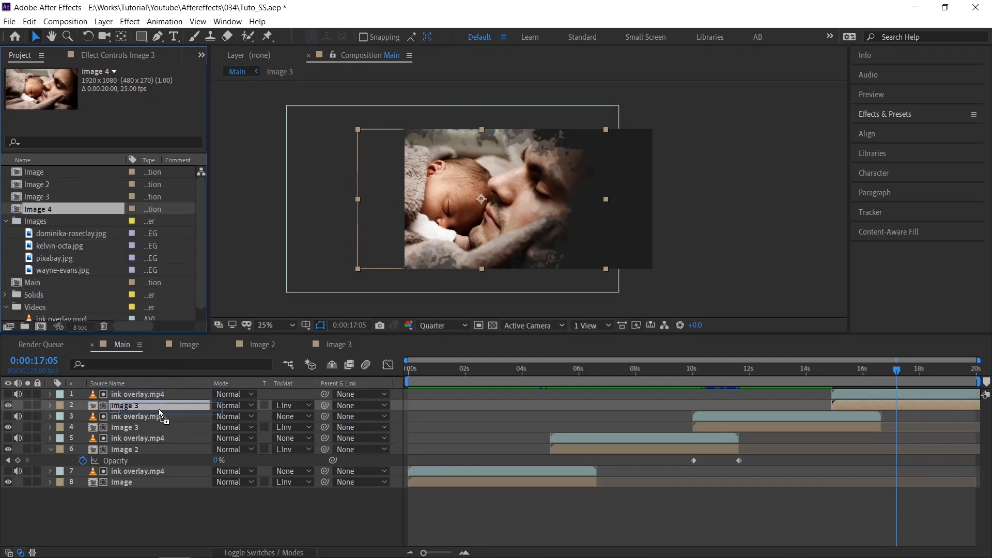
click(139, 405)
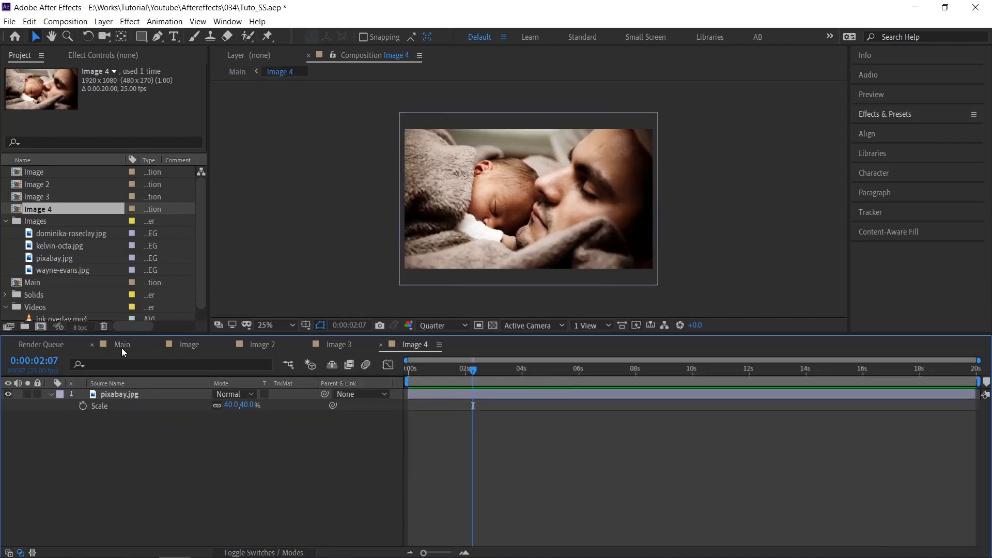
click(63, 271)
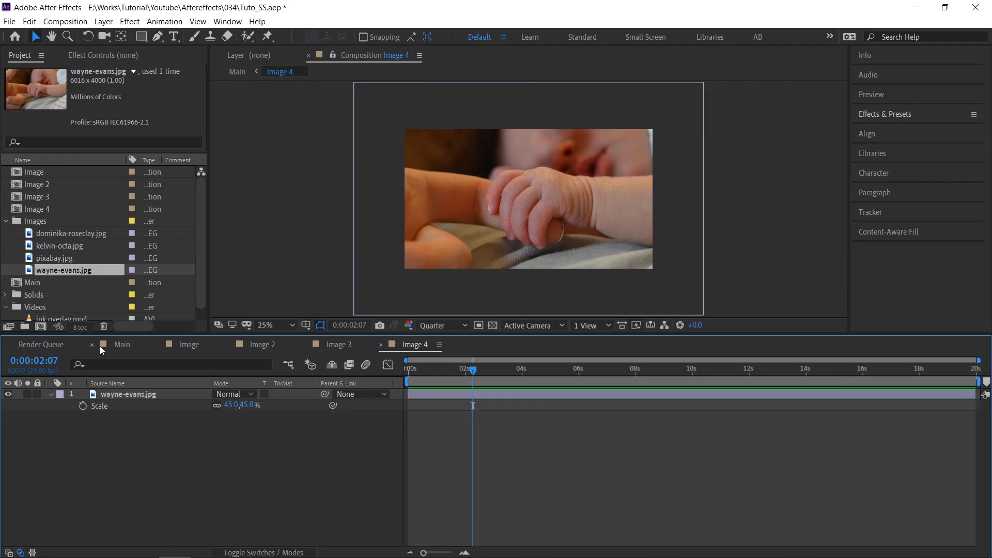
Use Image 4 in Main's last reveal and add the 72.jpg paper texture at the bottom.
click(121, 345)
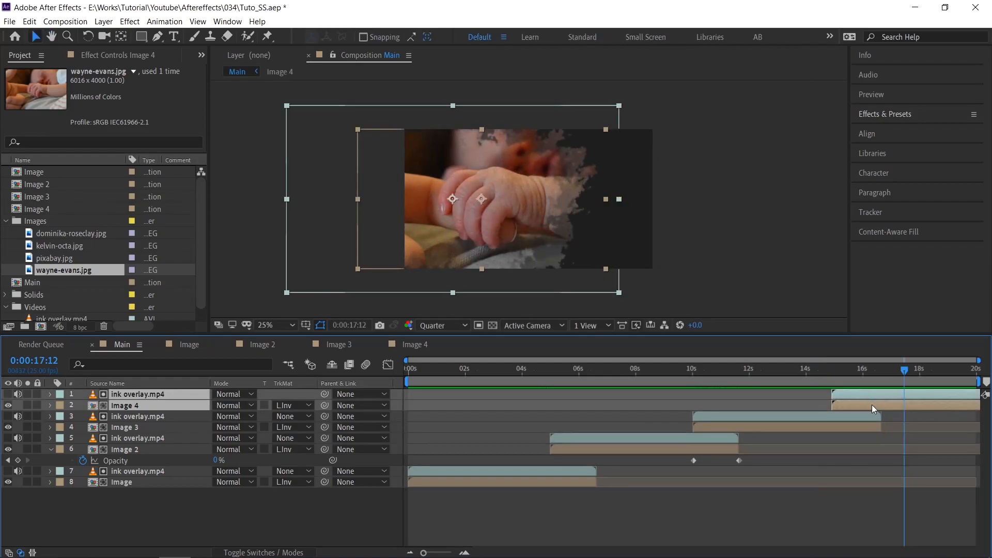
click(812, 368)
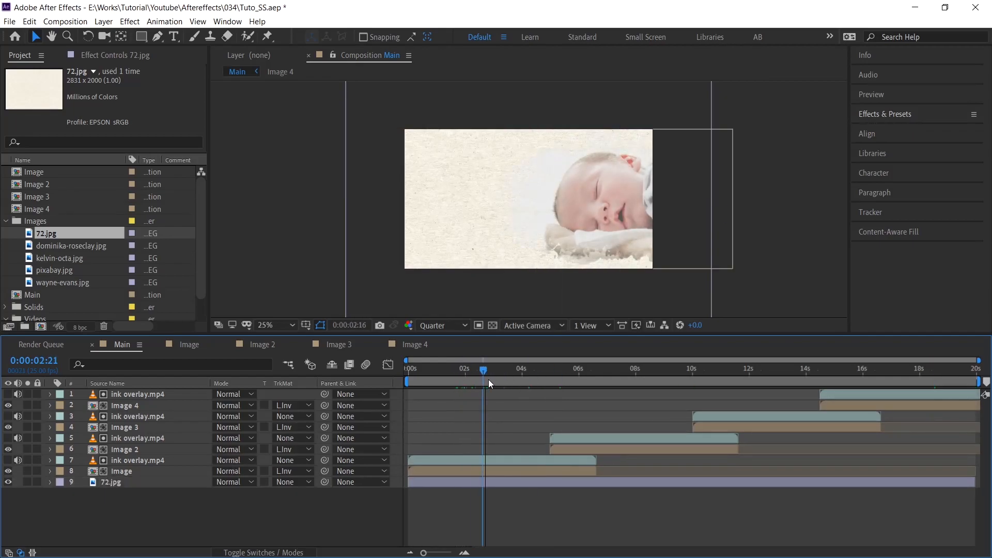
Set the Image layer to Multiply and inspect the grain at 50% zoom, then 25%.
click(146, 471)
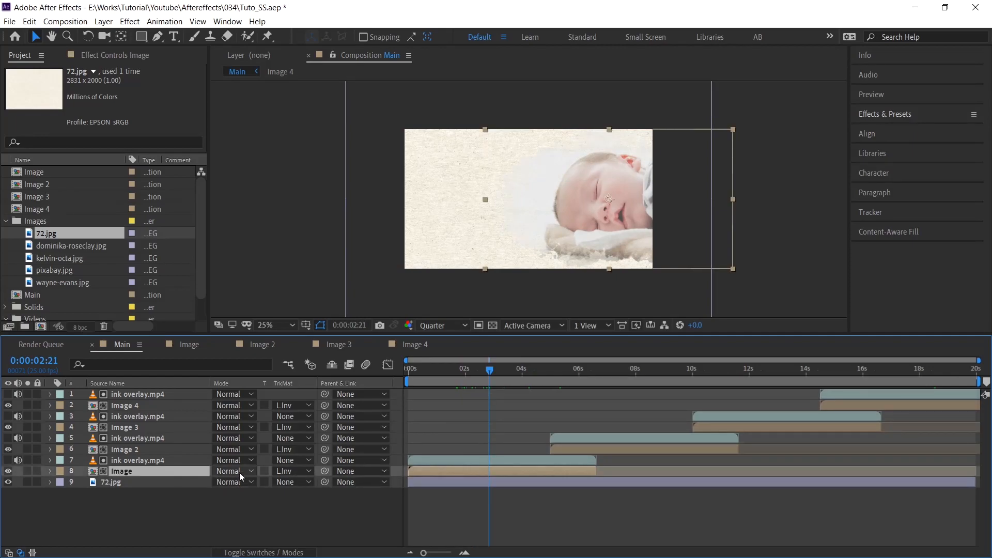
click(231, 471)
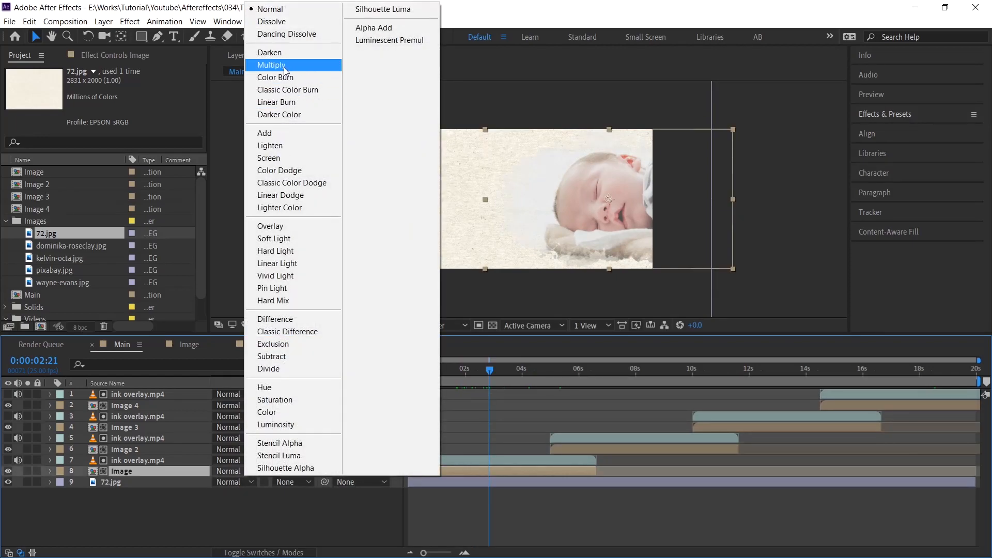
click(271, 65)
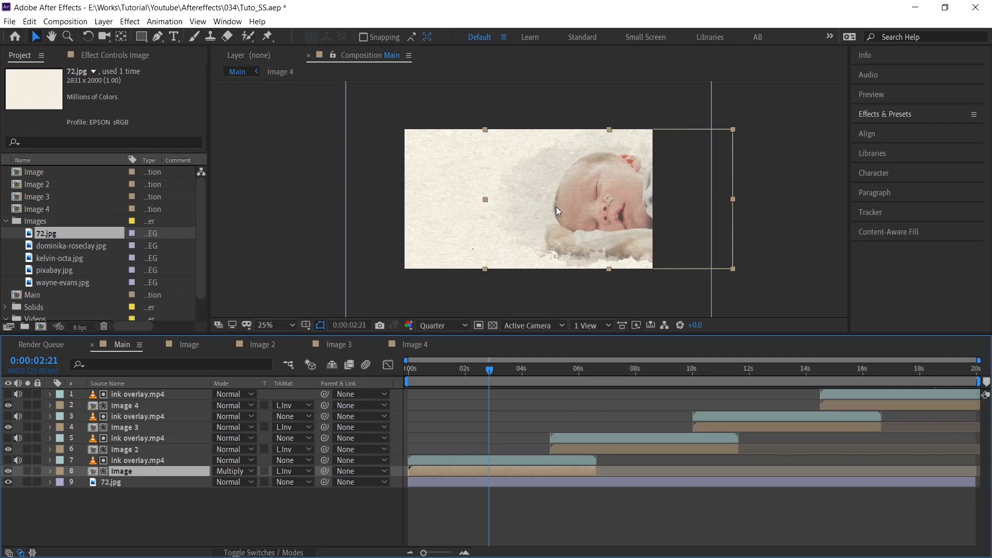
click(275, 324)
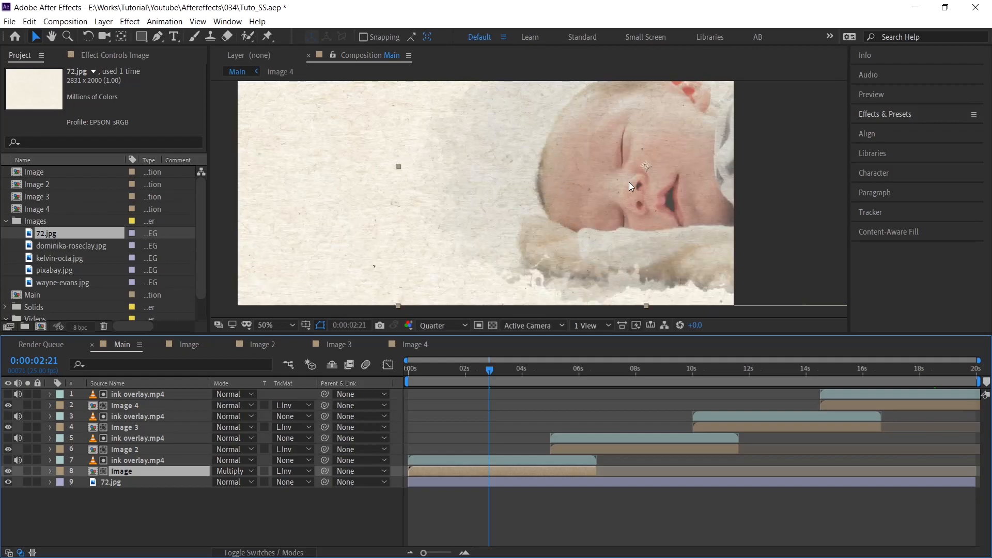
click(266, 324)
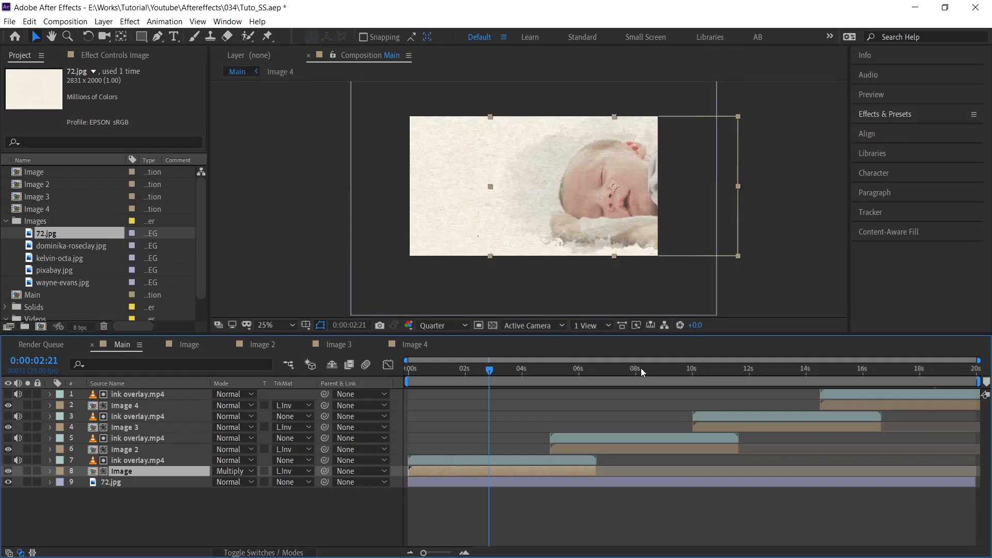
Set the Image 2 and Image 3 layers to Multiply blending.
click(234, 449)
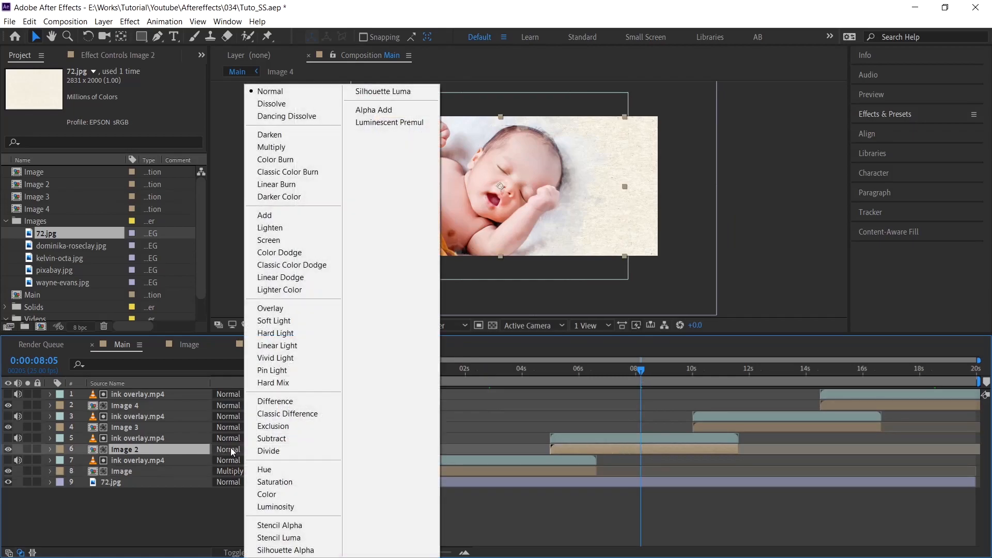
click(271, 147)
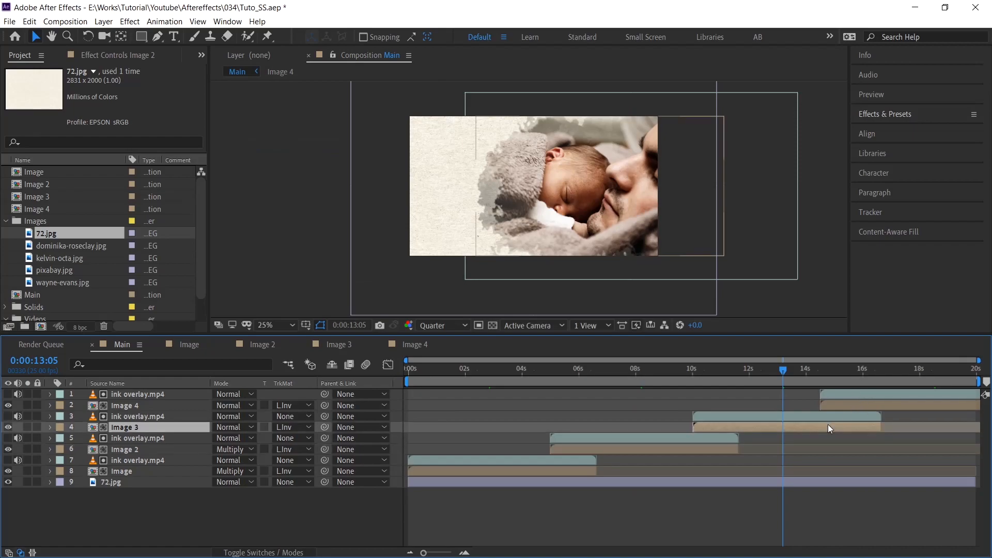
click(126, 427)
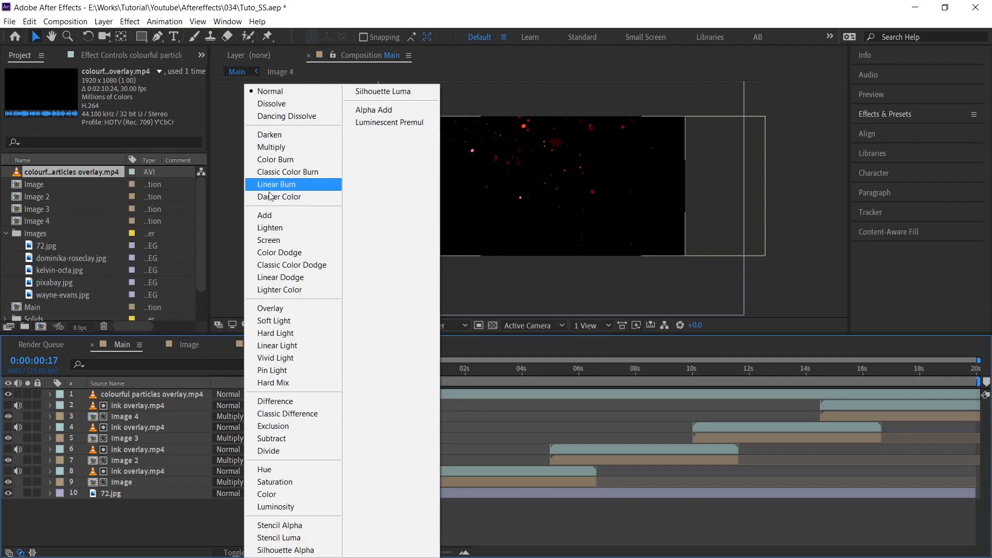
Set the colourful particles overlay to Add blending and enter the Image comp.
click(265, 215)
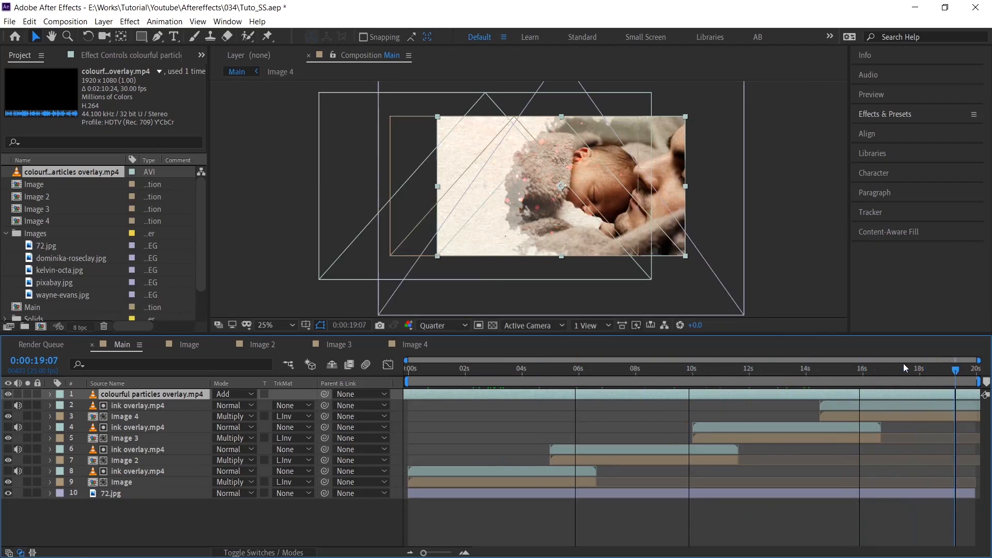
click(504, 368)
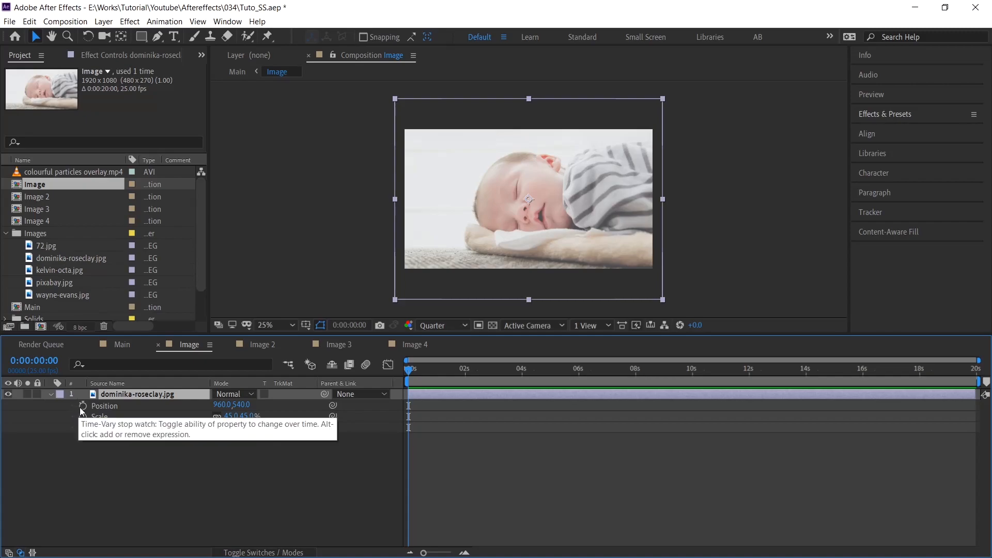
Keyframe Position, Scale and Rotation easing into place over about 3 s, then return to Main.
click(82, 406)
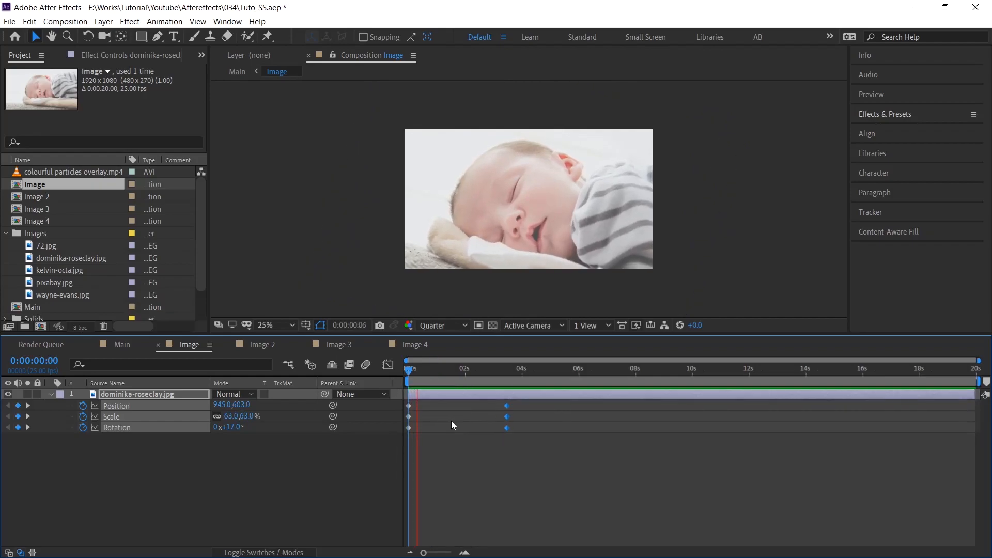
click(447, 369)
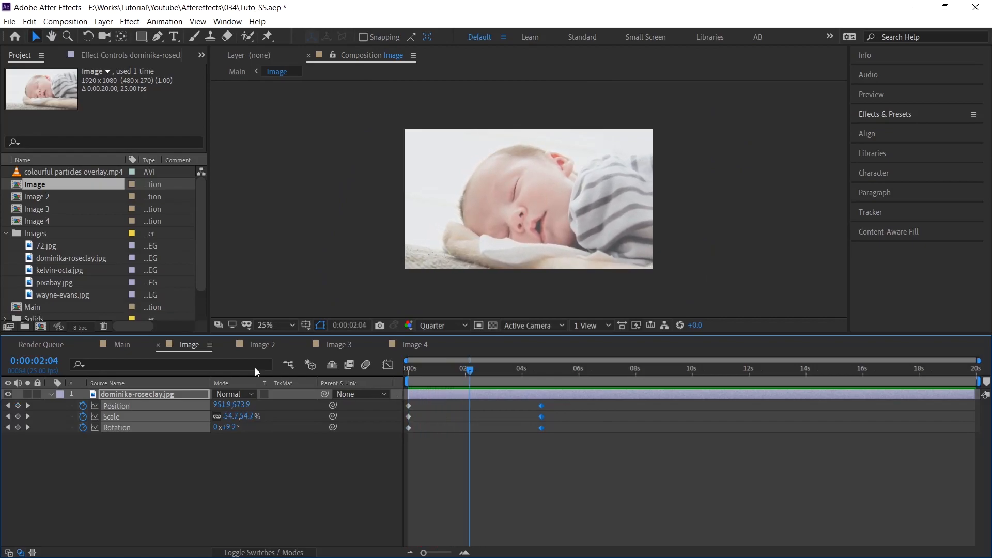
click(122, 344)
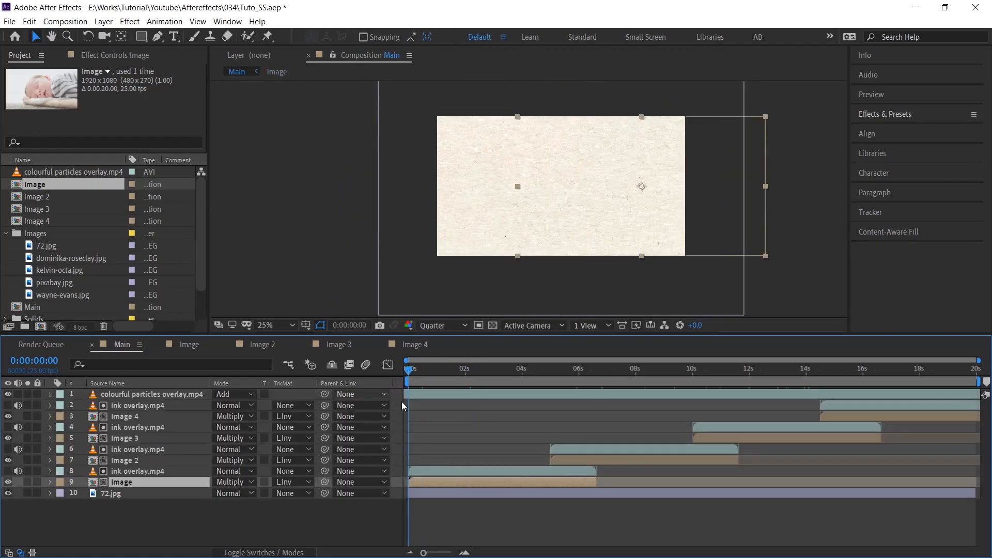
click(449, 369)
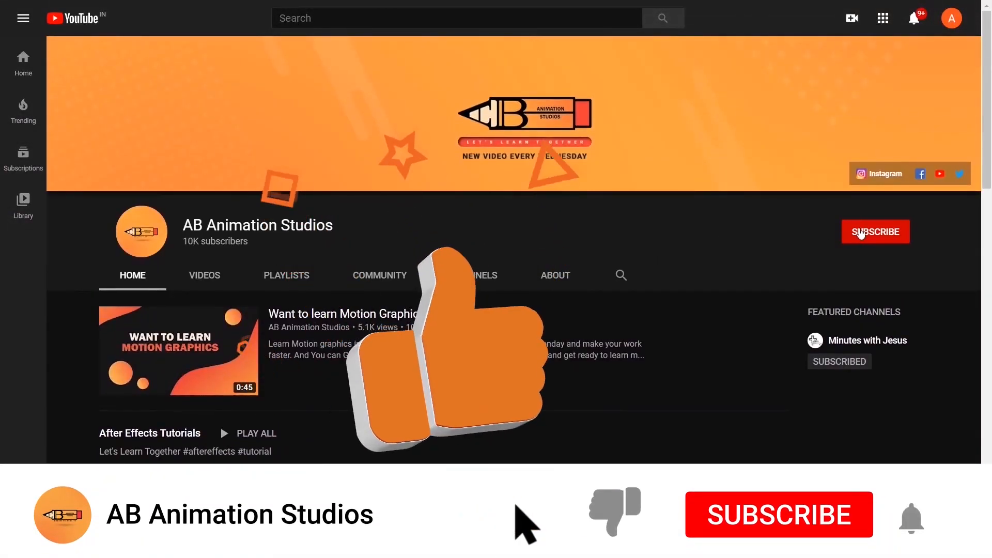
Subscribe to the AB Animation Studios channel.
click(874, 232)
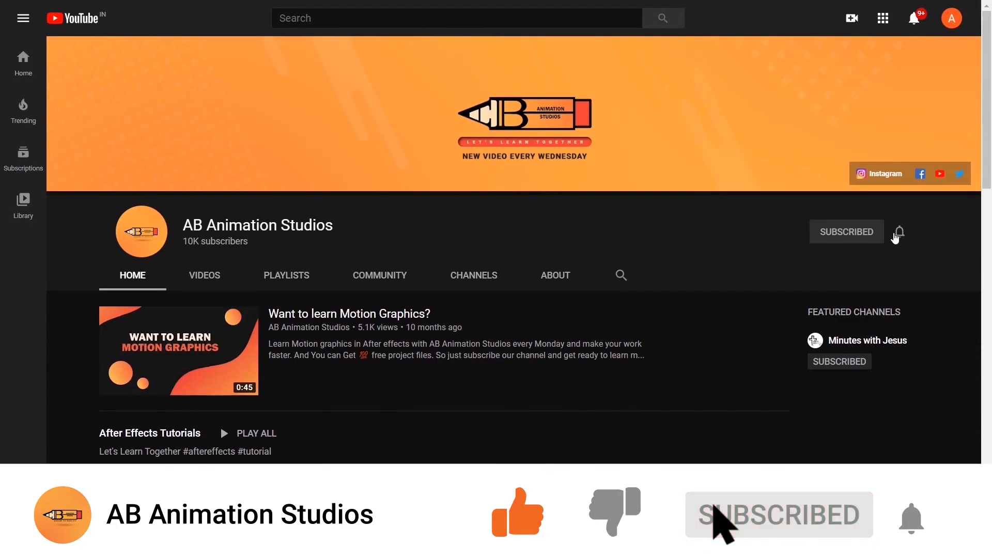